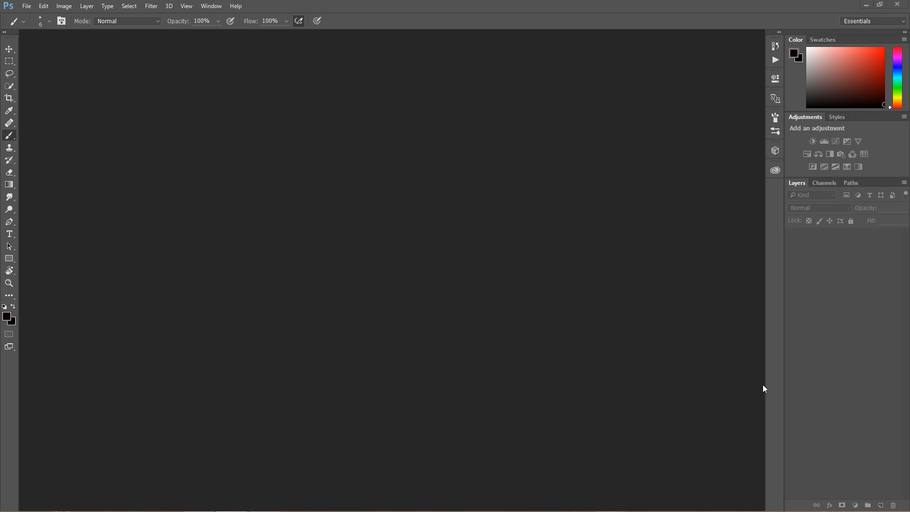
mouse_move(38, 45)
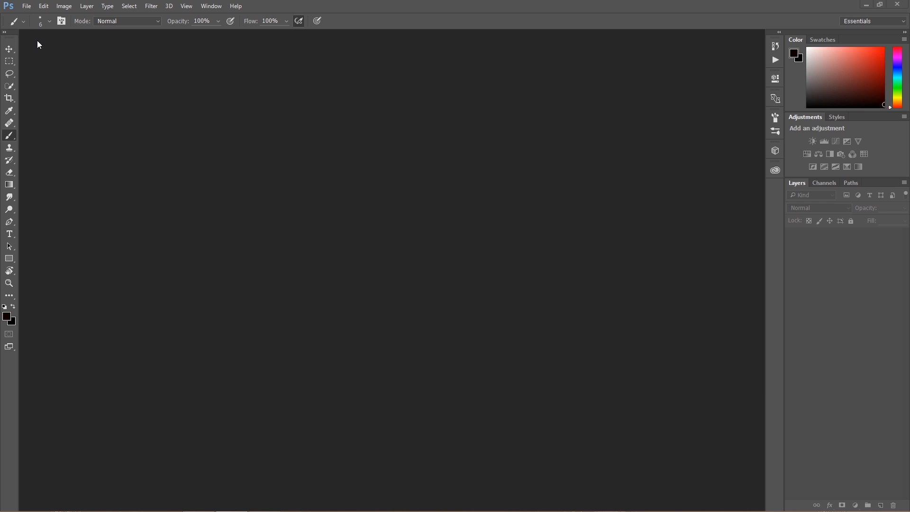
Step: Browse the retouch pics folder in Bridge and select DSC00590.ARW to preview it
left_click(26, 5)
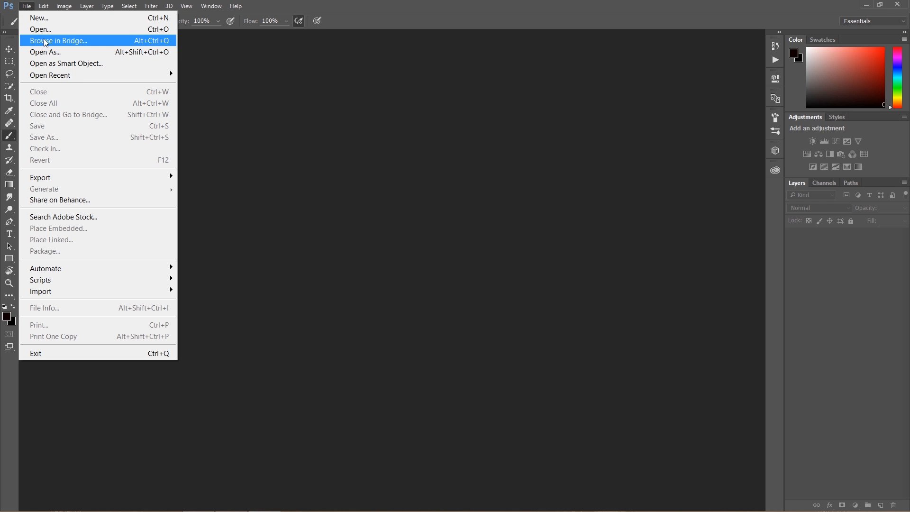
left_click(57, 39)
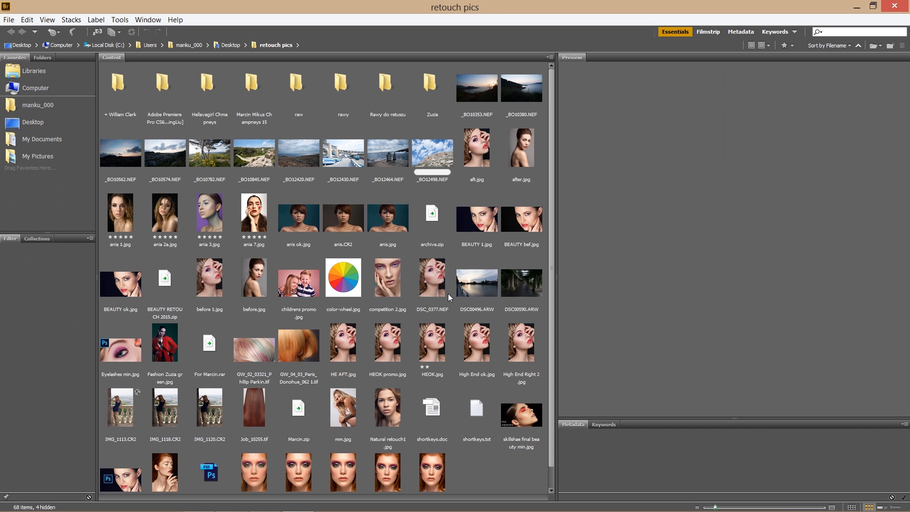
left_click(521, 283)
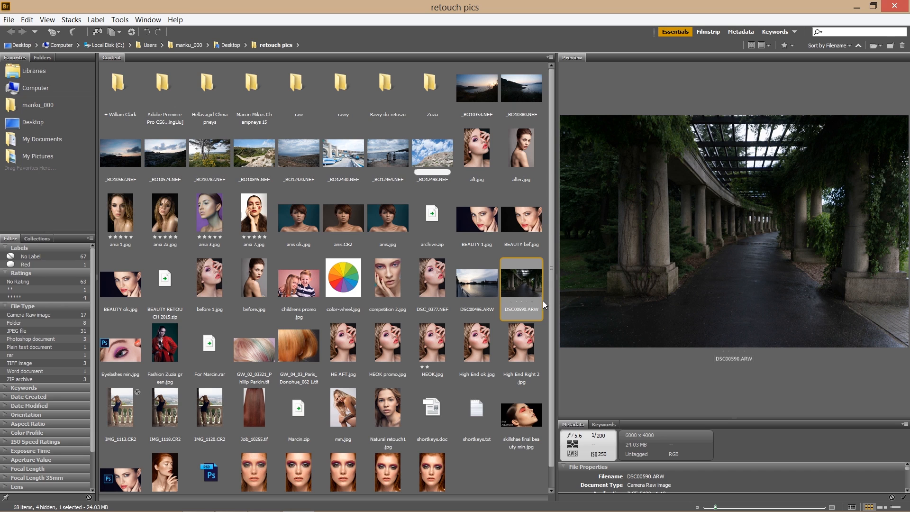
mouse_move(523, 289)
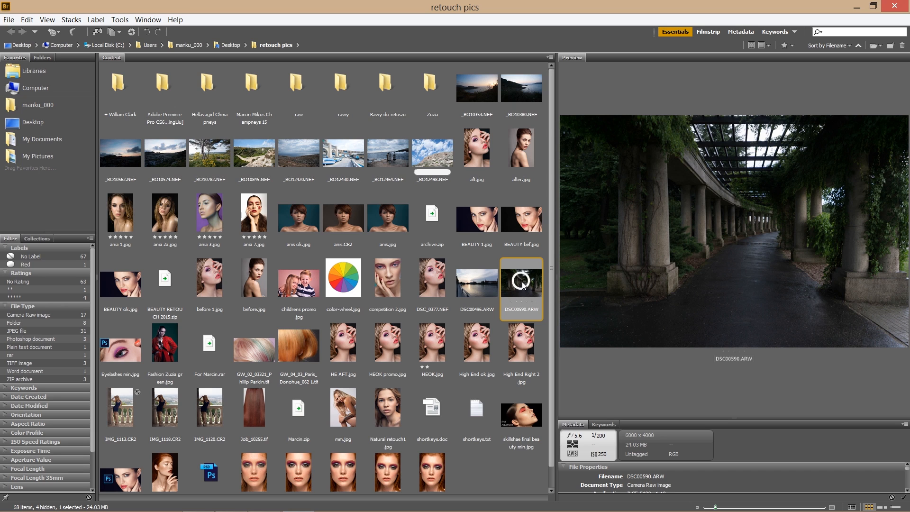
right_click(520, 288)
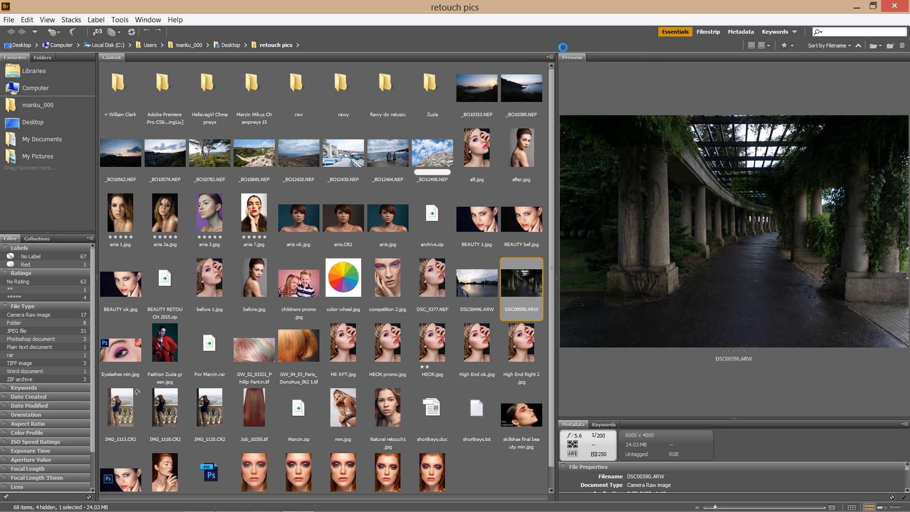
Step: Open DSC00590.ARW from Bridge in Camera Raw
double_click(520, 289)
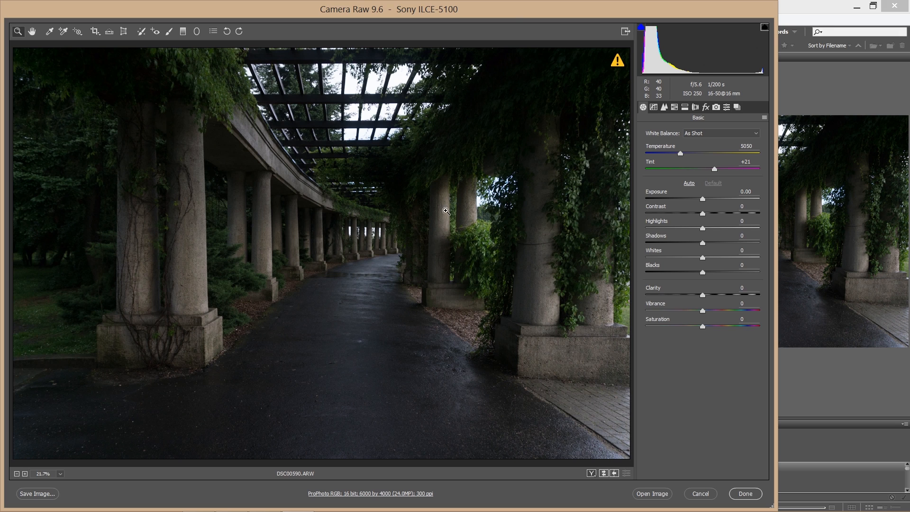
mouse_move(488, 74)
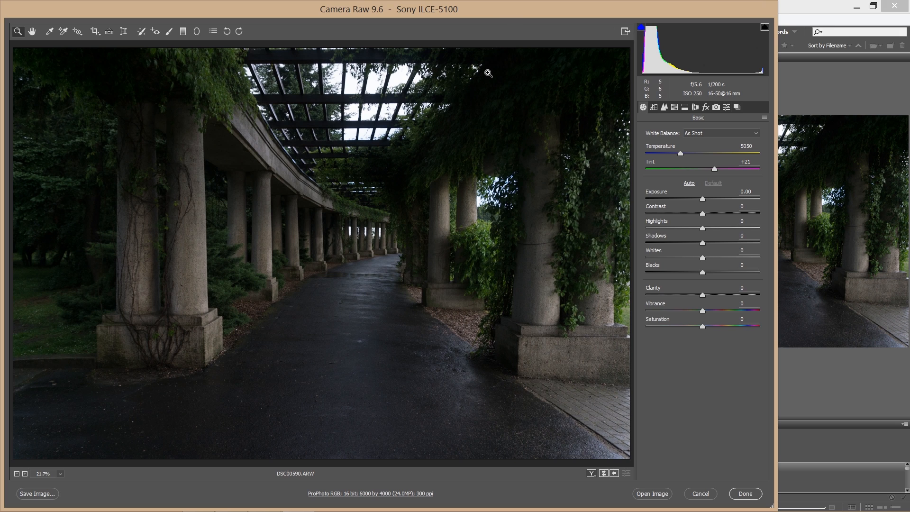
mouse_move(484, 143)
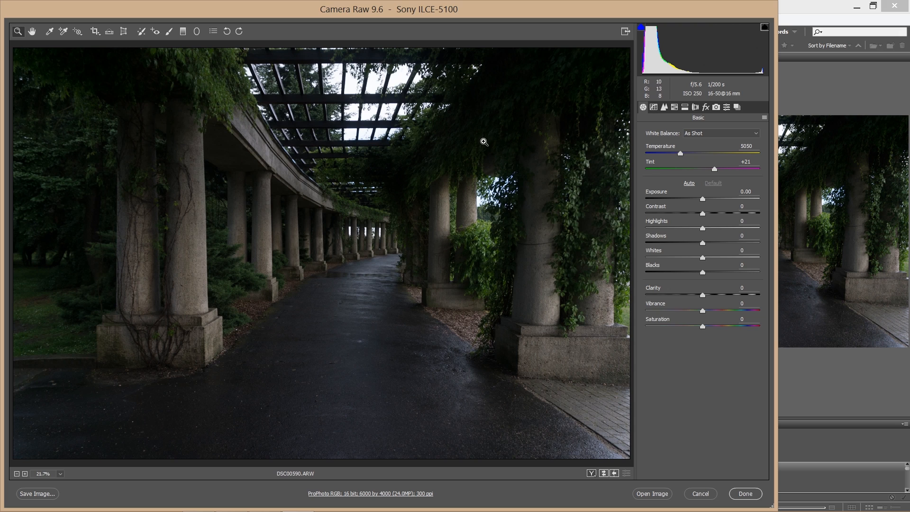
mouse_move(497, 259)
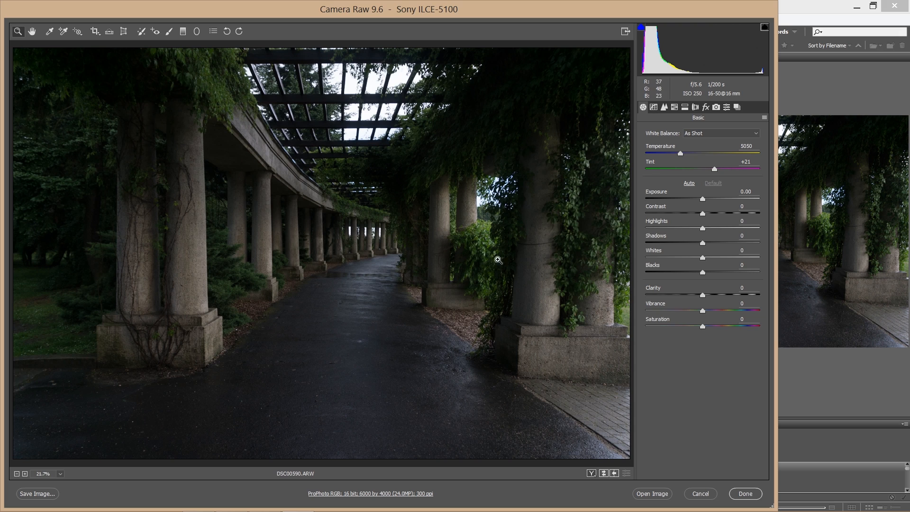
mouse_move(502, 277)
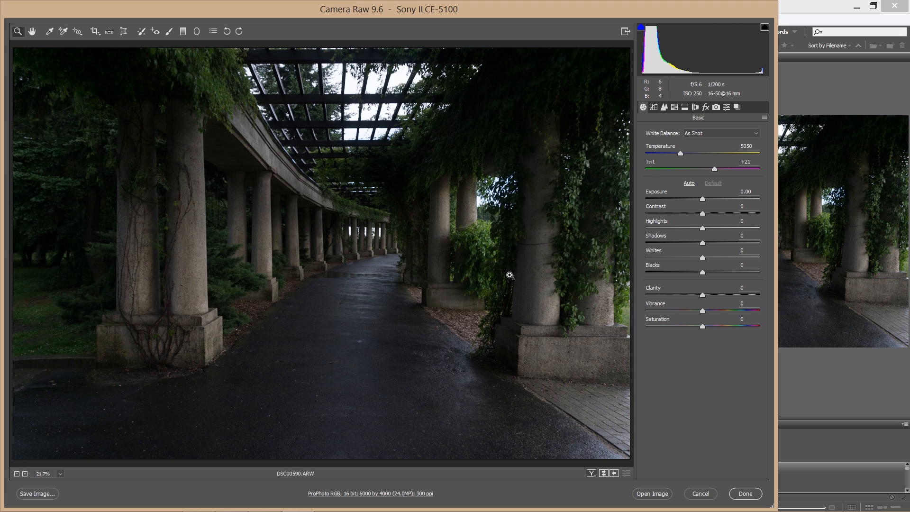
mouse_move(508, 277)
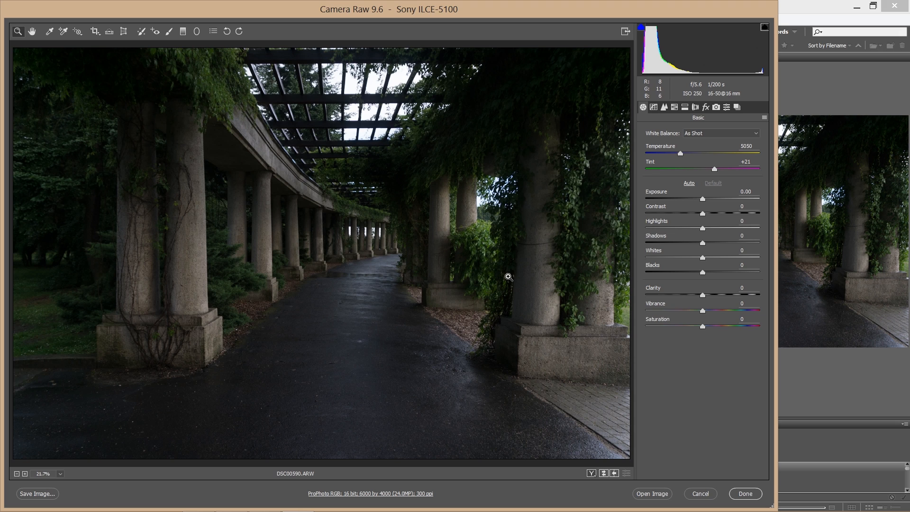
mouse_move(507, 271)
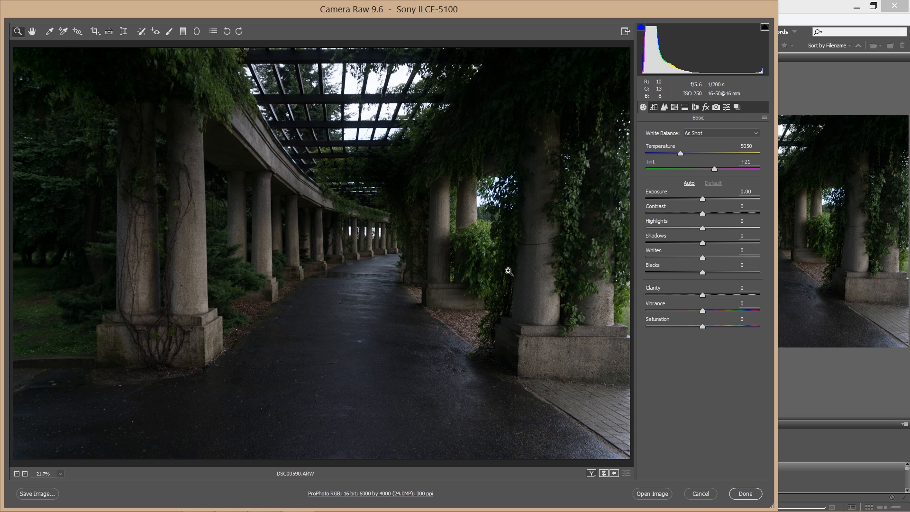
mouse_move(520, 273)
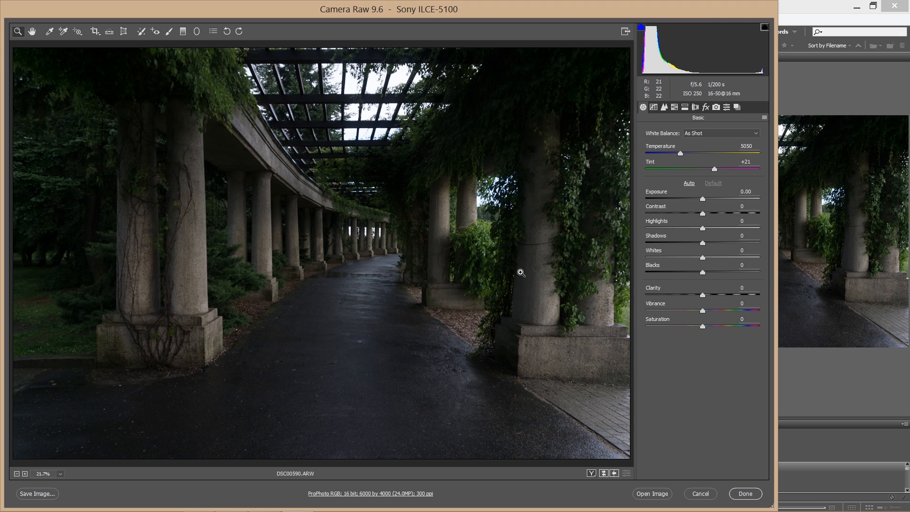
mouse_move(634, 322)
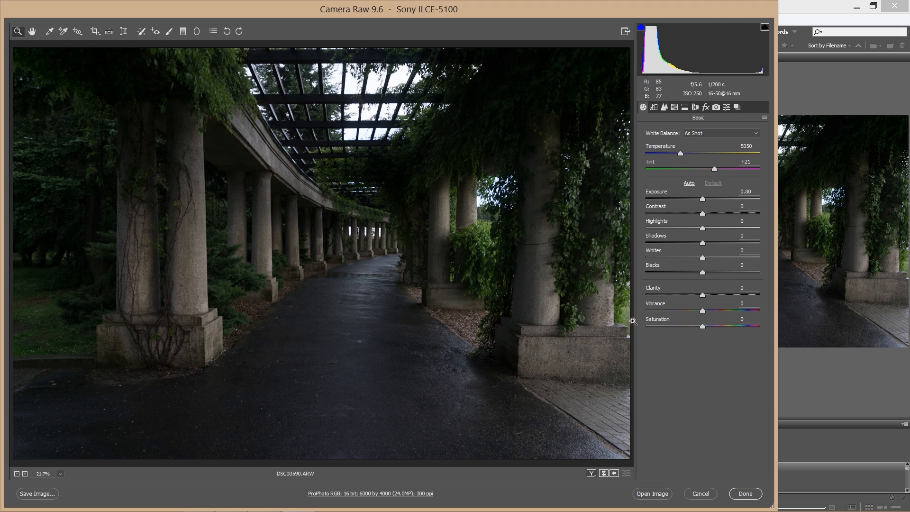
mouse_move(657, 351)
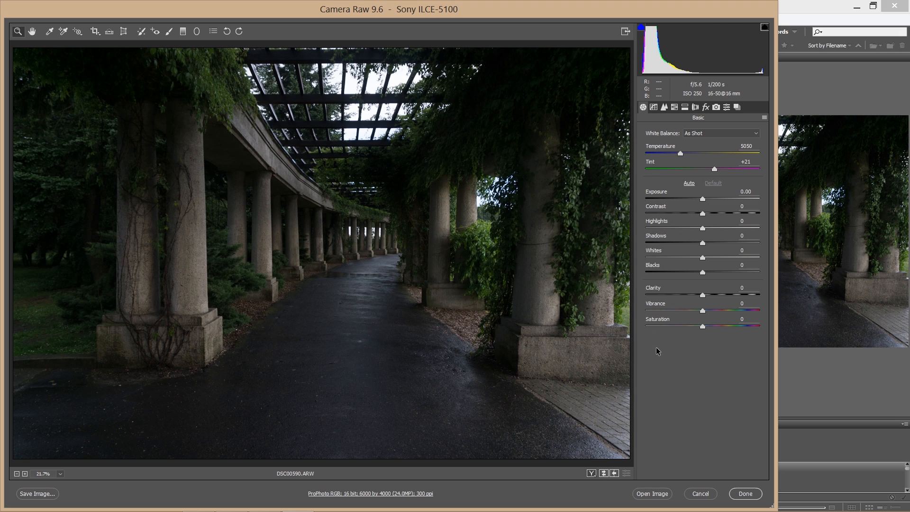
mouse_move(649, 328)
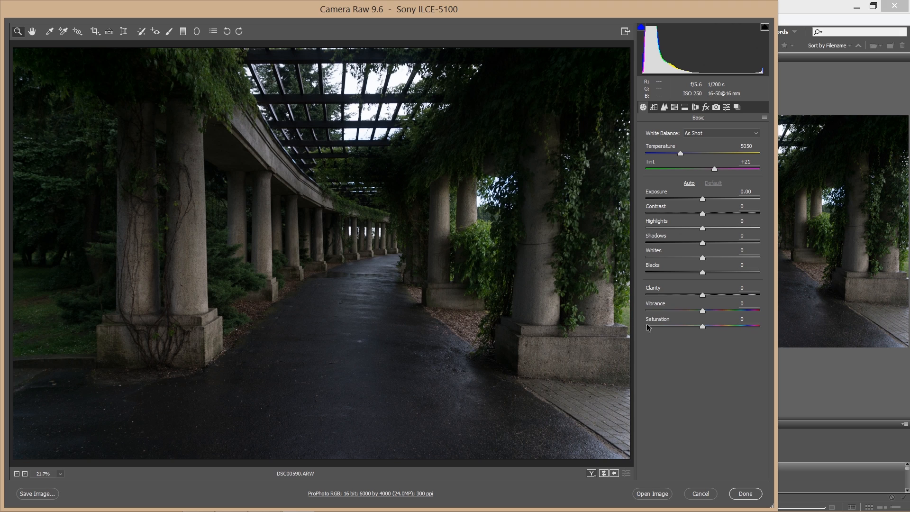
mouse_move(683, 223)
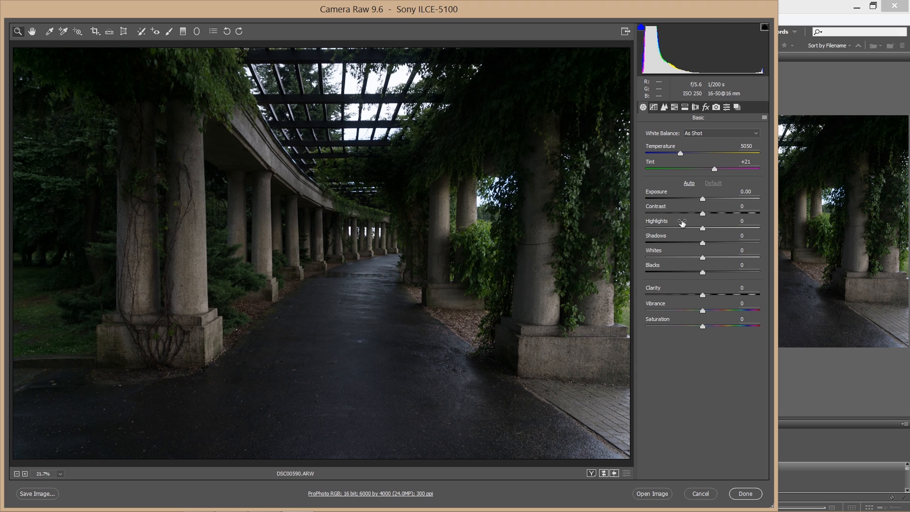
mouse_move(704, 243)
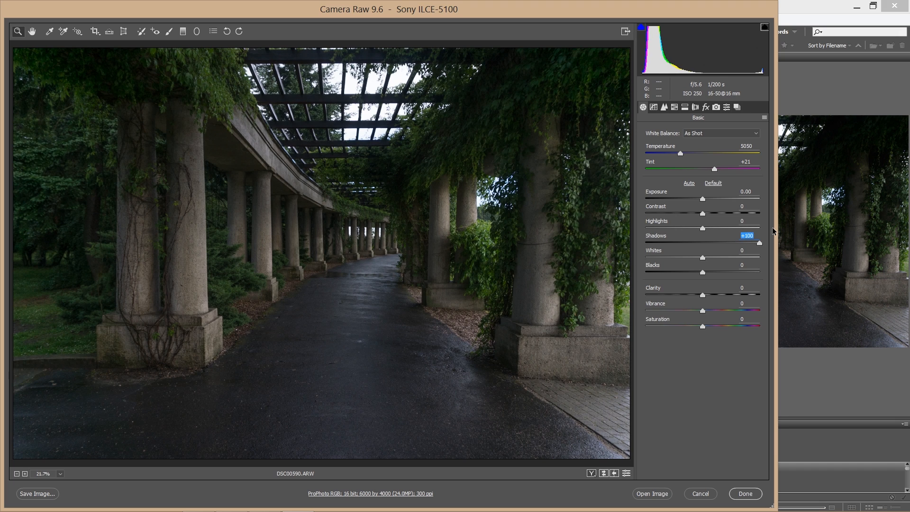
mouse_move(688, 407)
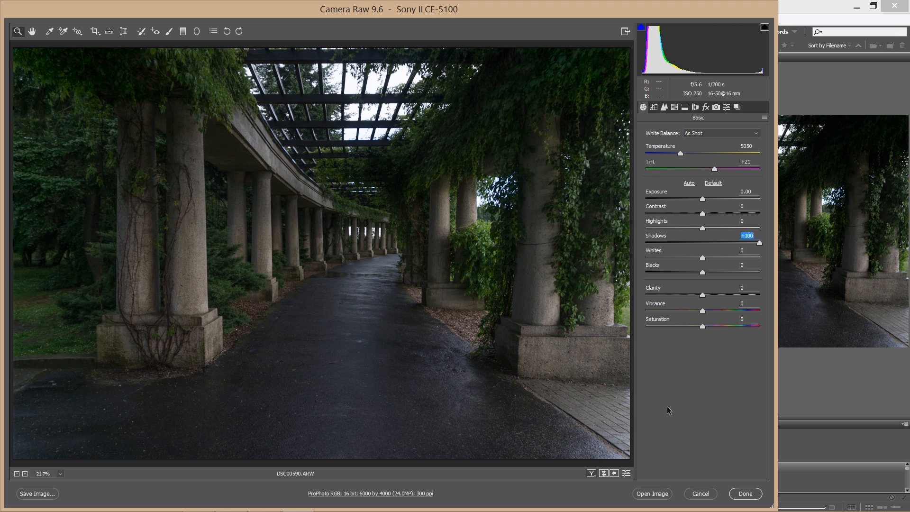
mouse_move(708, 349)
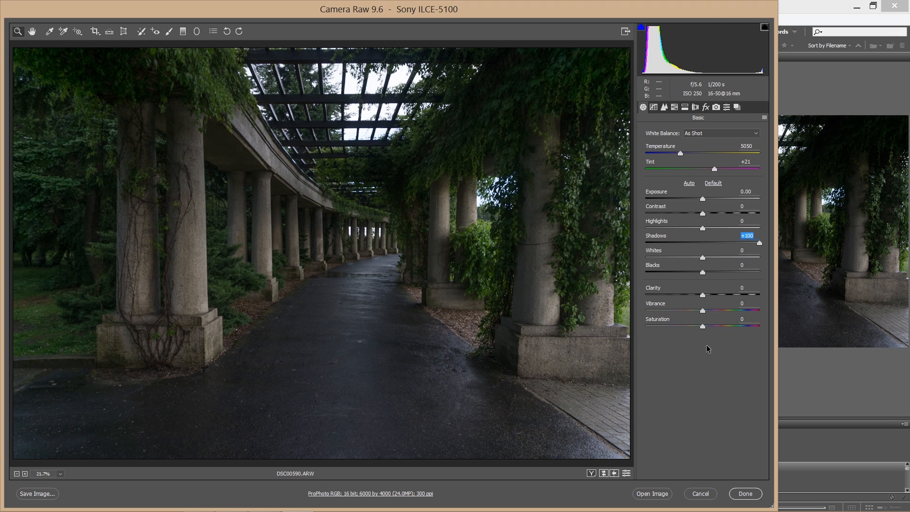
mouse_move(760, 247)
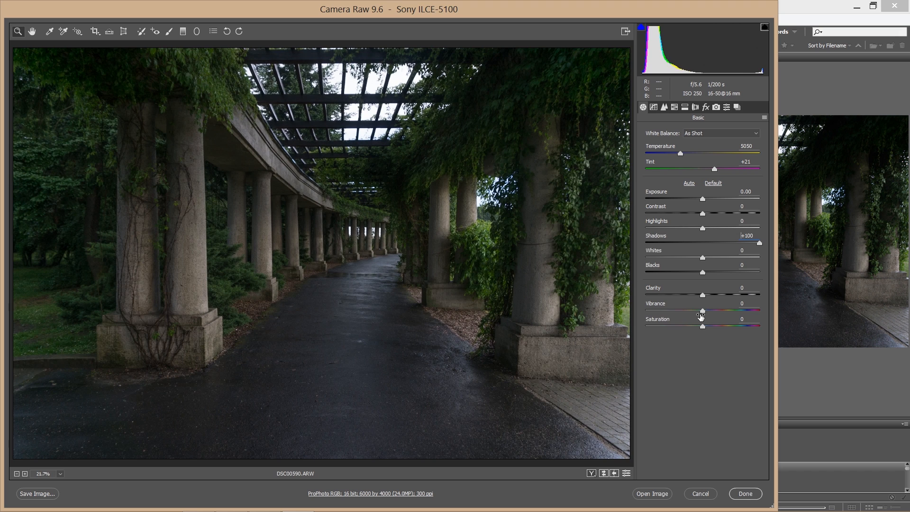
mouse_move(701, 180)
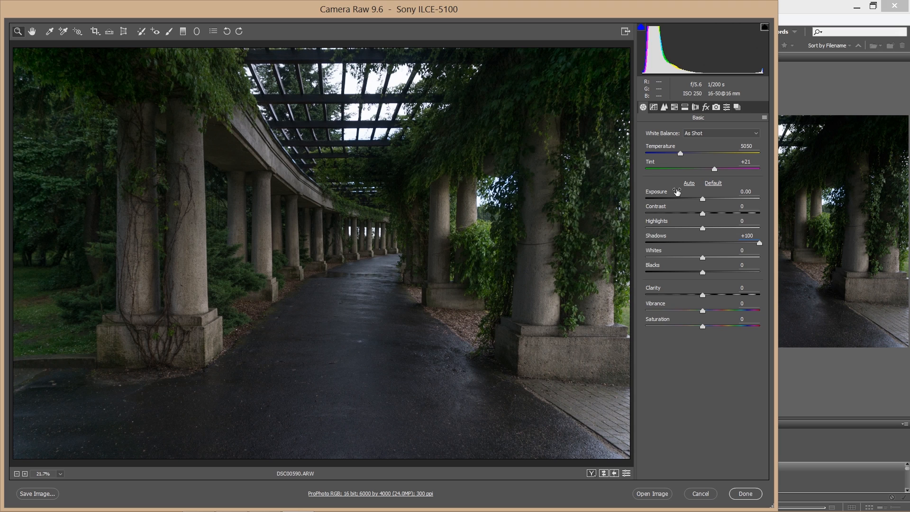
mouse_move(688, 179)
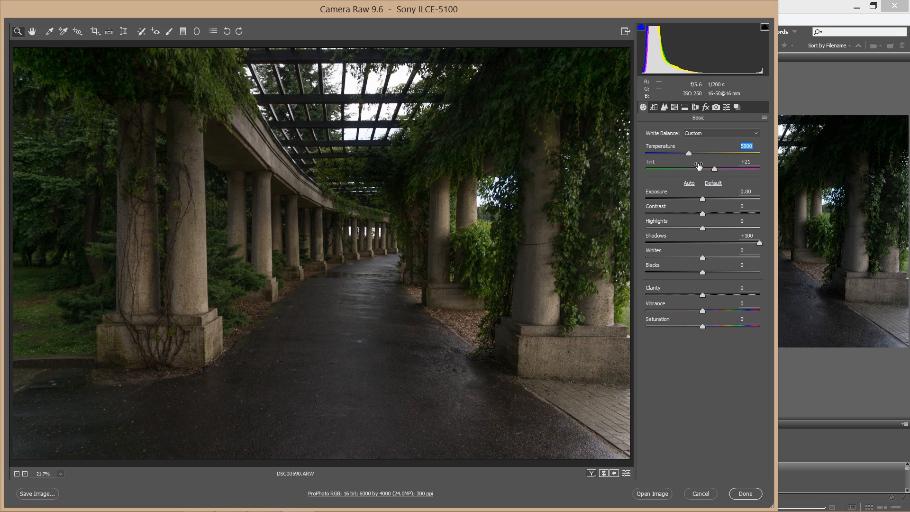
mouse_move(563, 224)
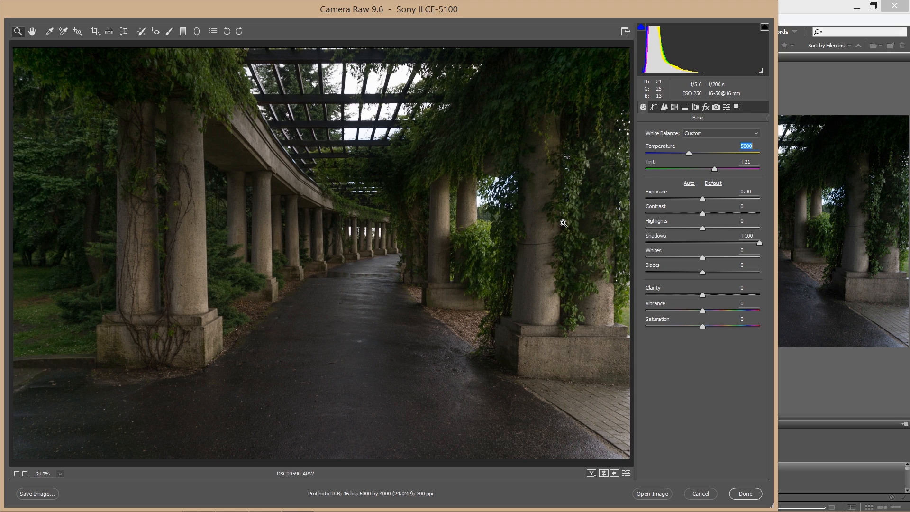
mouse_move(662, 322)
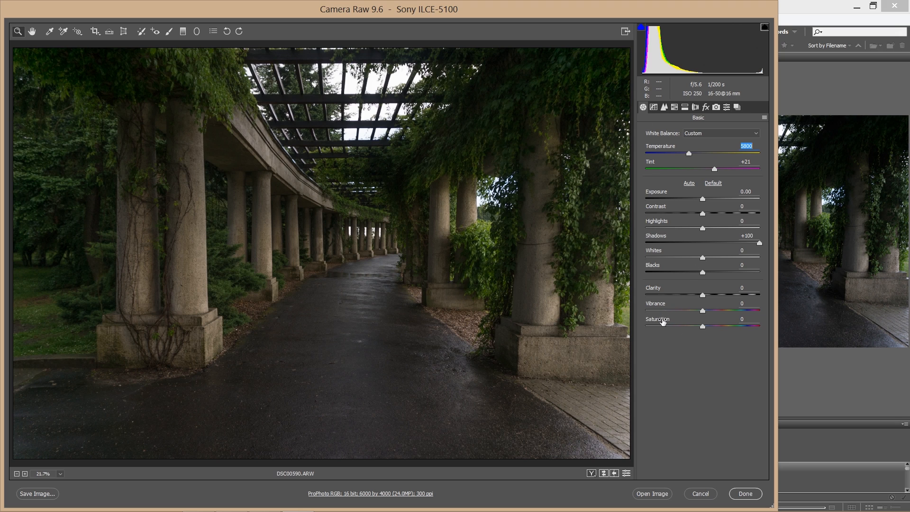
mouse_move(693, 333)
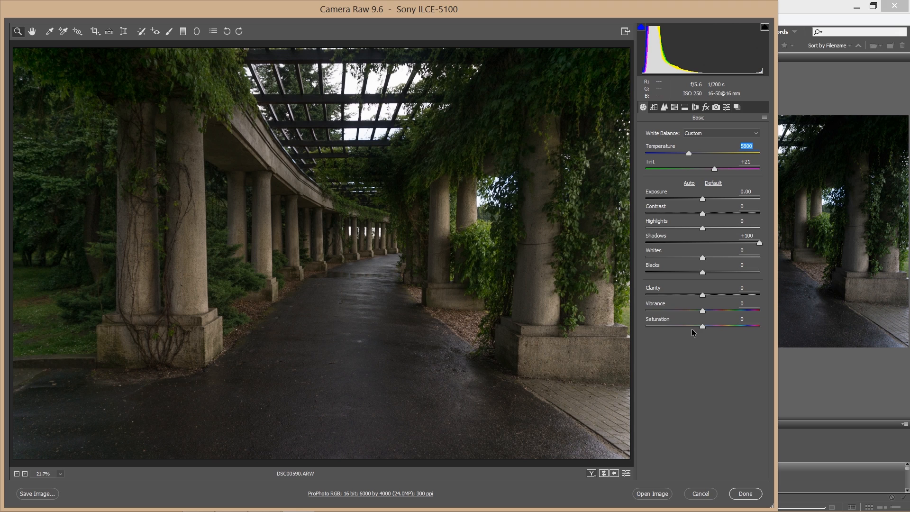
mouse_move(646, 132)
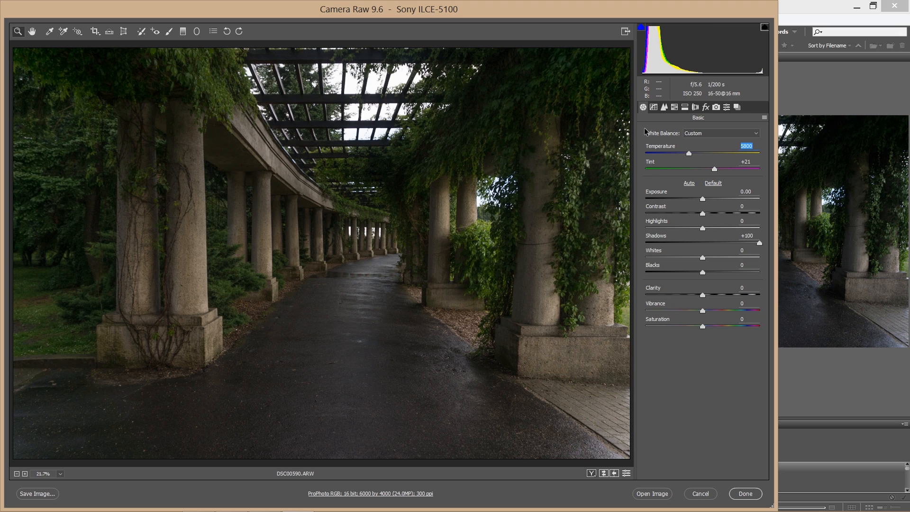
mouse_move(661, 101)
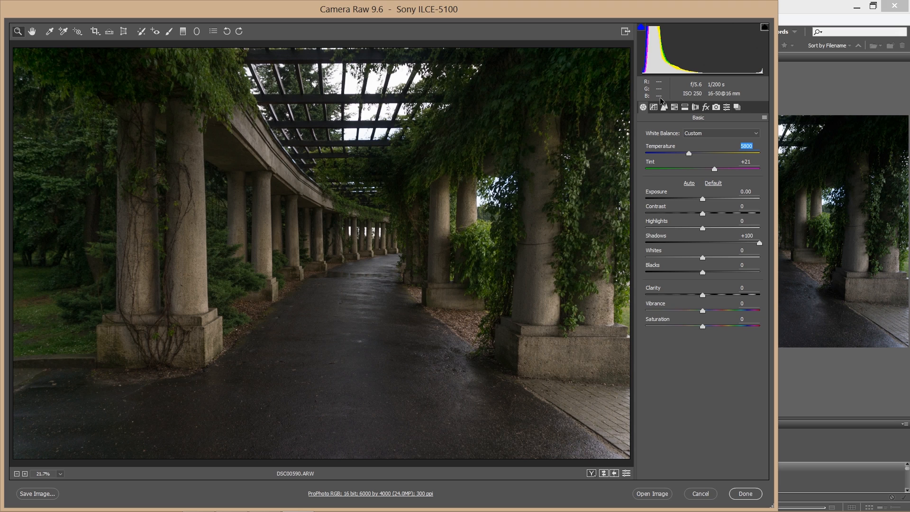
mouse_move(675, 106)
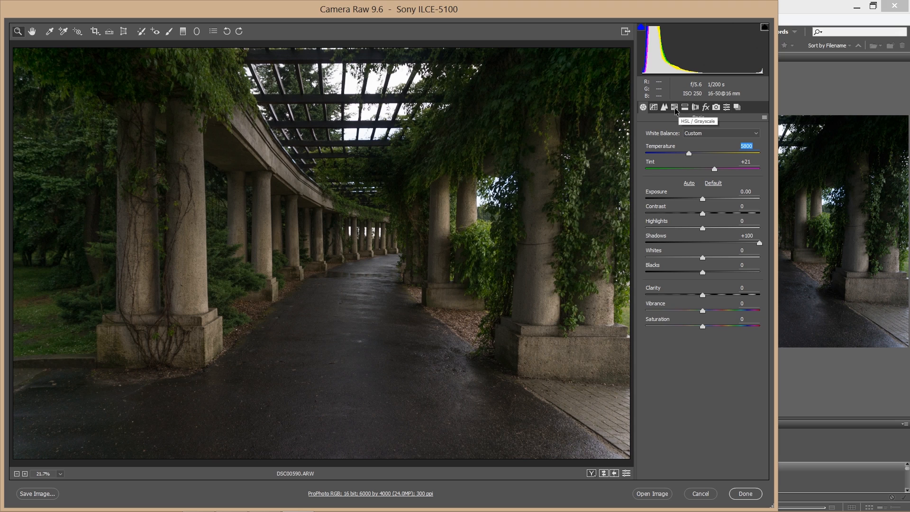
Step: Show the HSL/Grayscale panel, view its Saturation tab, then return to Hue
left_click(674, 107)
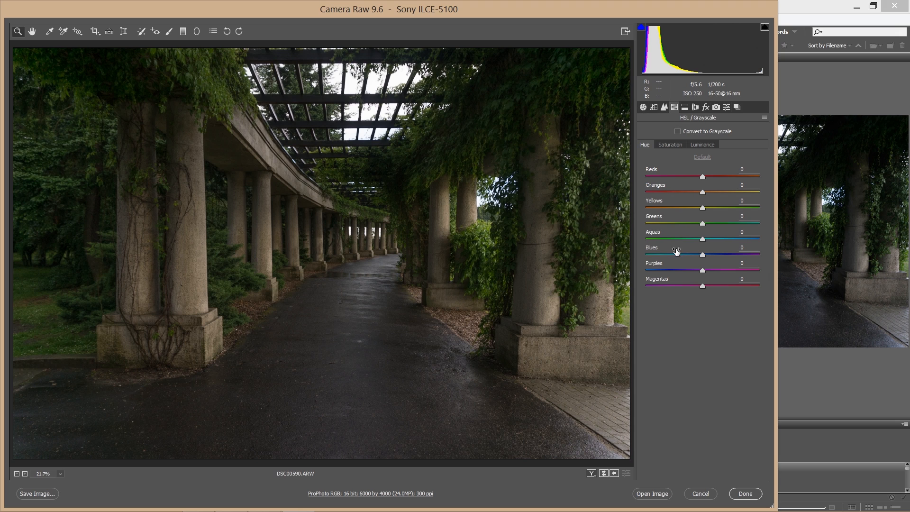
mouse_move(650, 152)
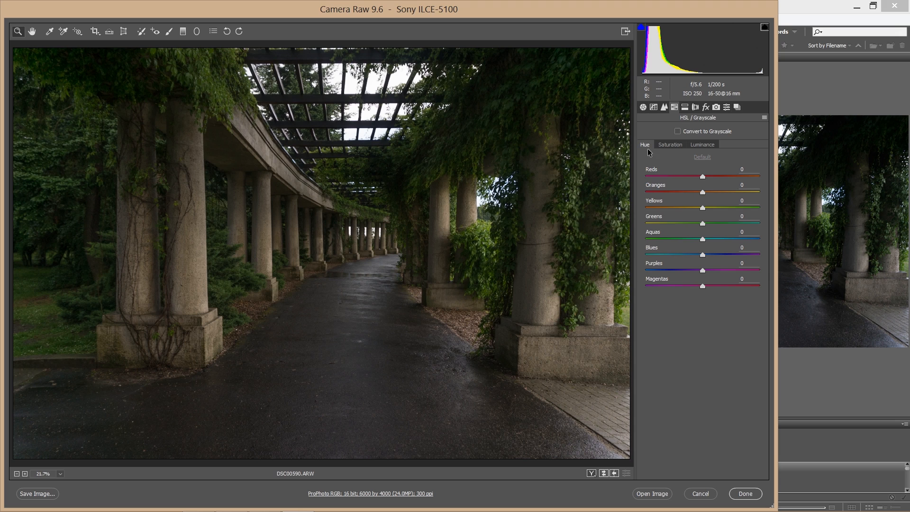
mouse_move(704, 187)
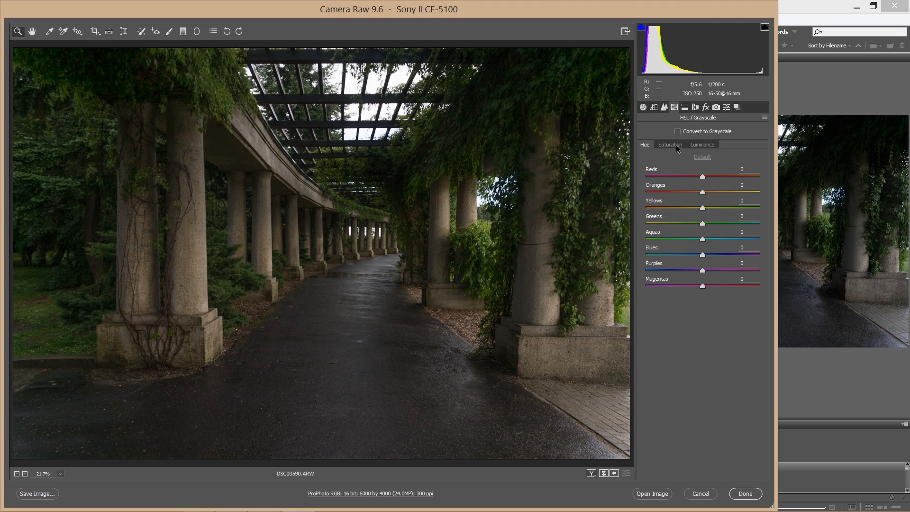
left_click(670, 145)
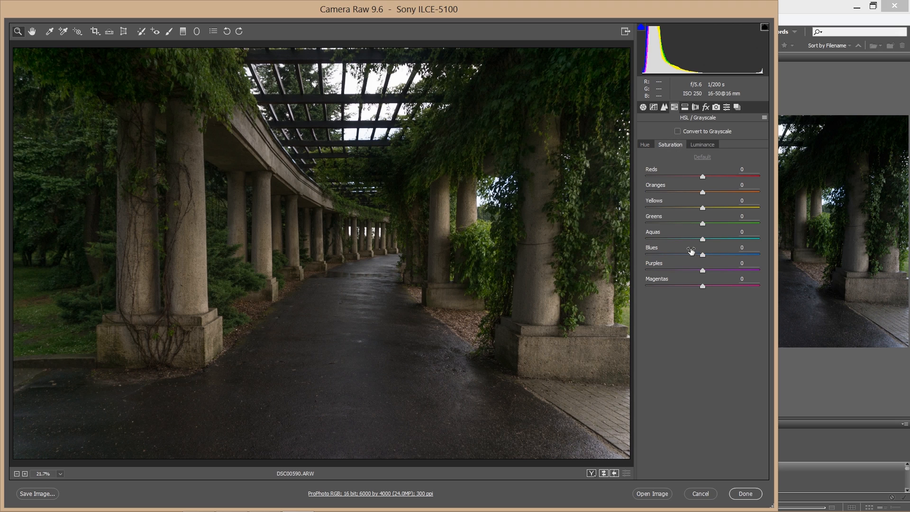
mouse_move(701, 188)
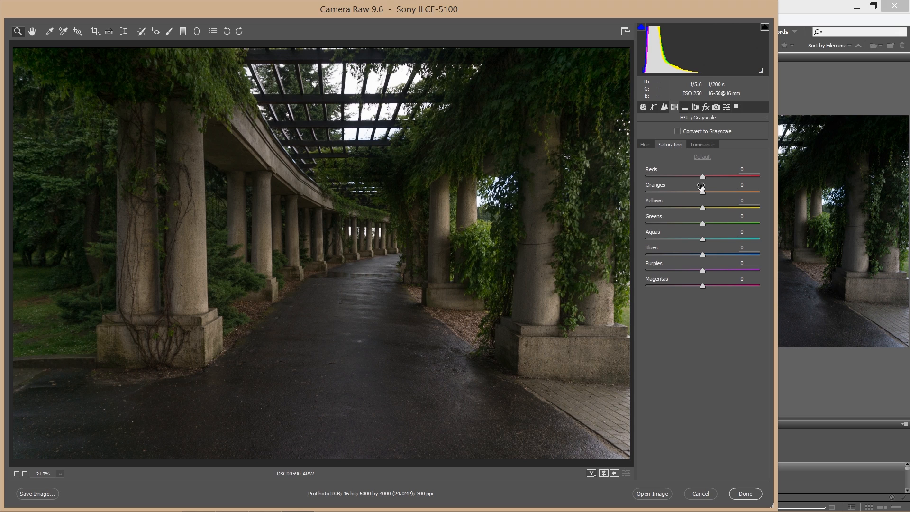
left_click(702, 144)
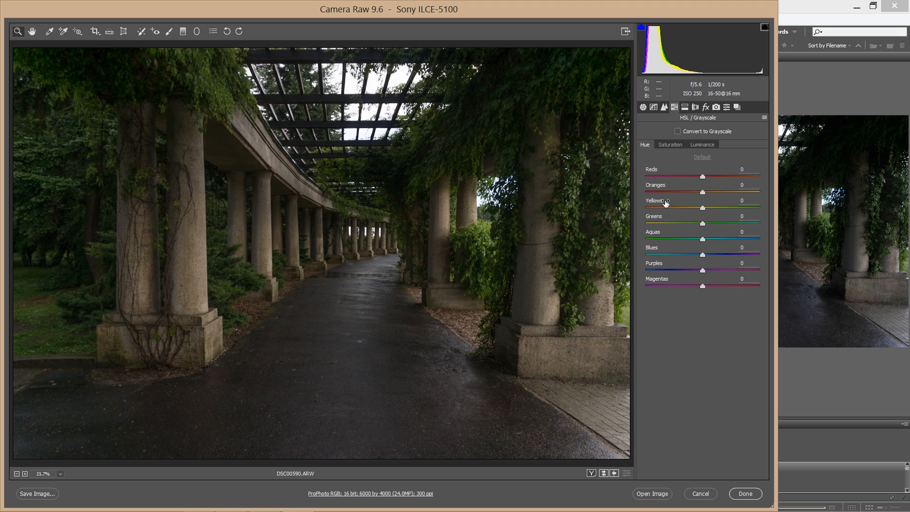
mouse_move(75, 303)
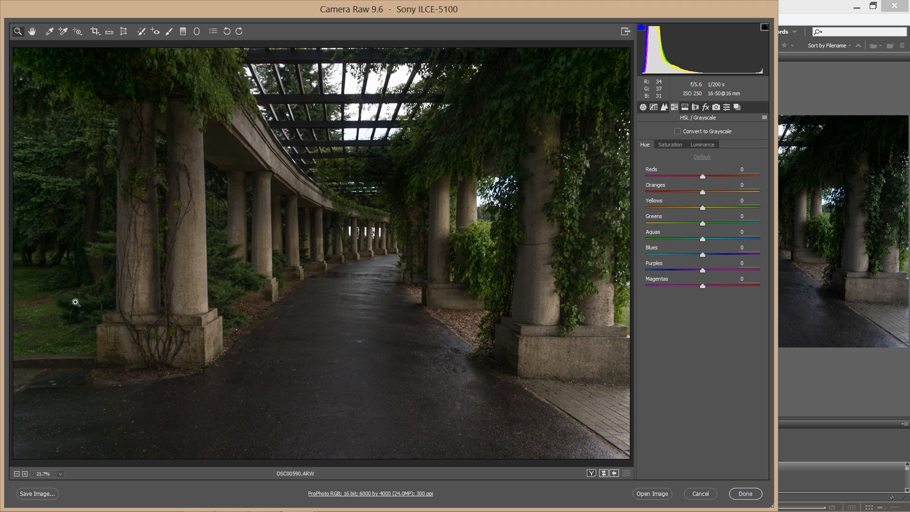
mouse_move(536, 158)
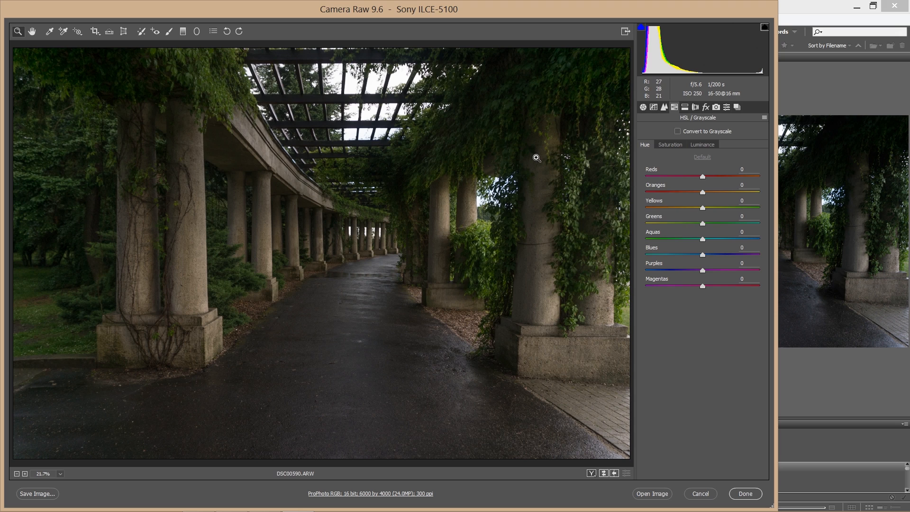
mouse_move(703, 227)
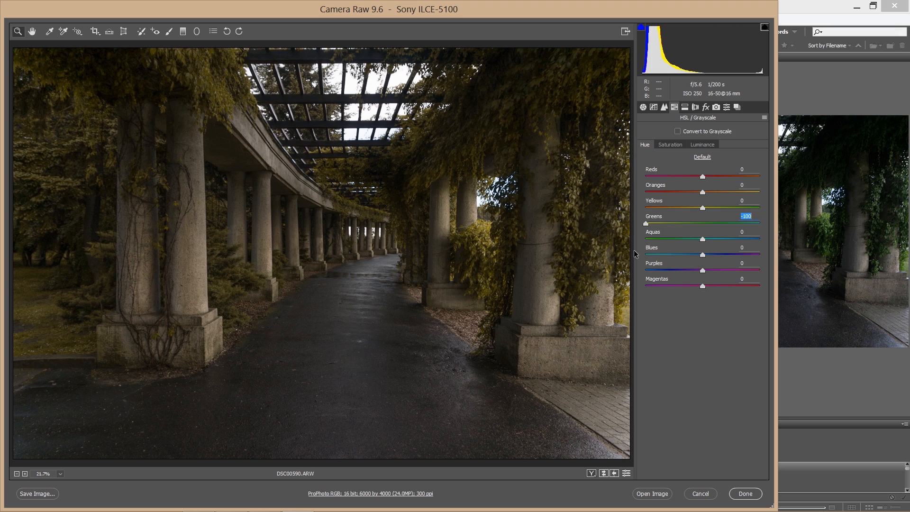
mouse_move(556, 267)
type("+41")
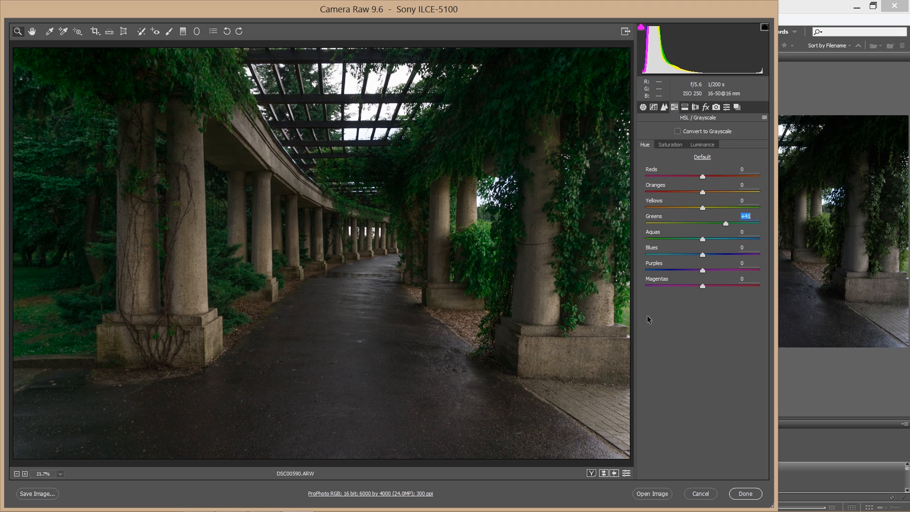
mouse_move(150, 289)
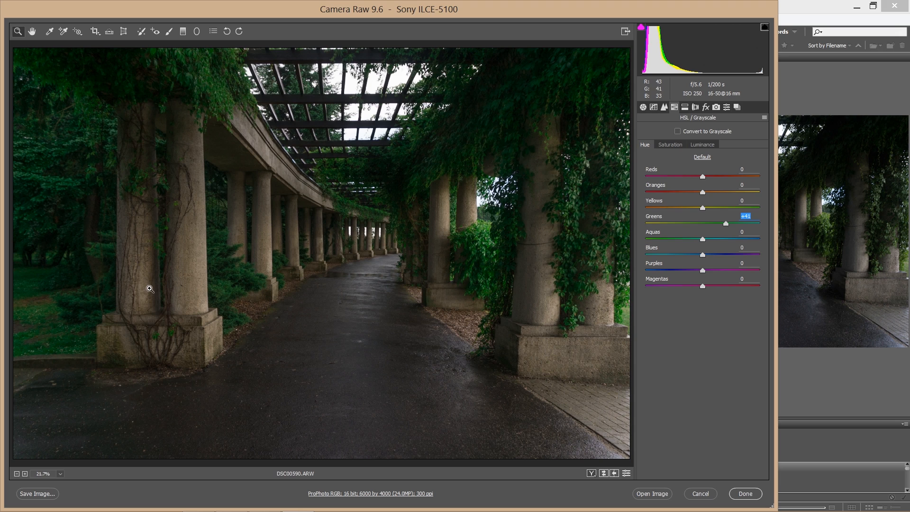
mouse_move(211, 158)
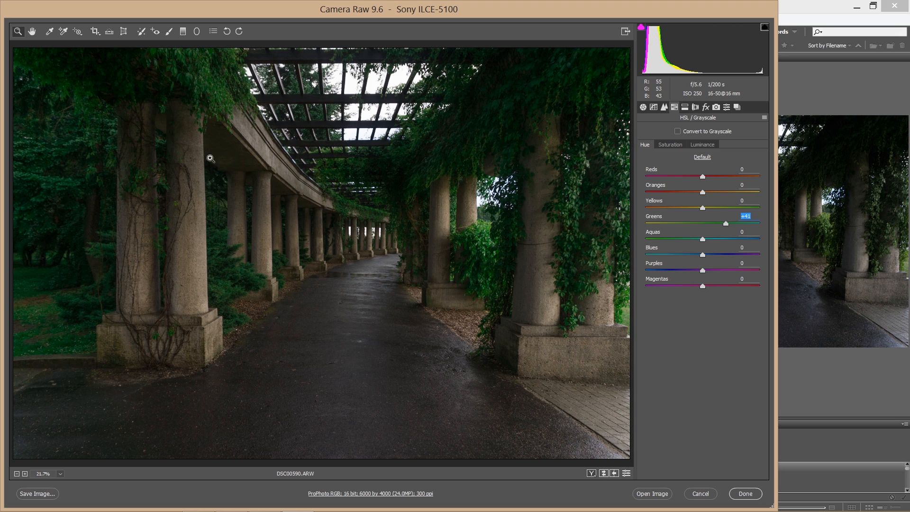
mouse_move(701, 209)
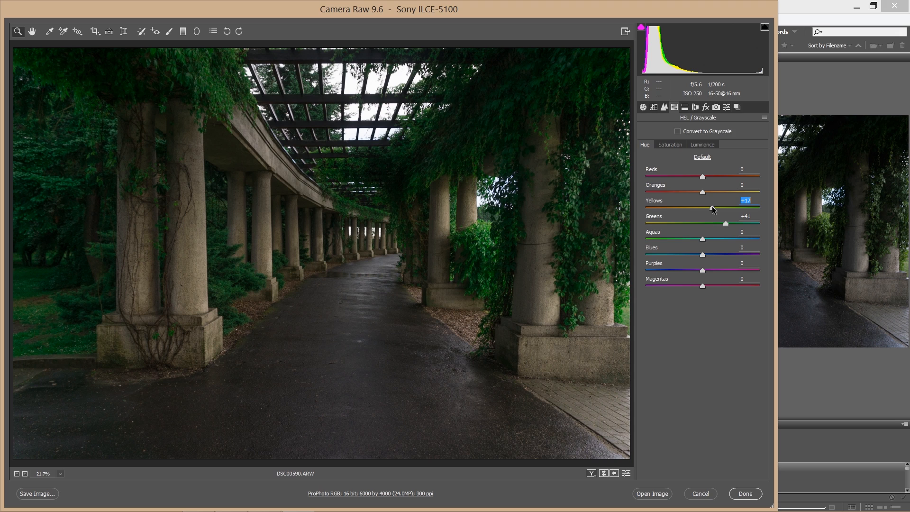
mouse_move(701, 218)
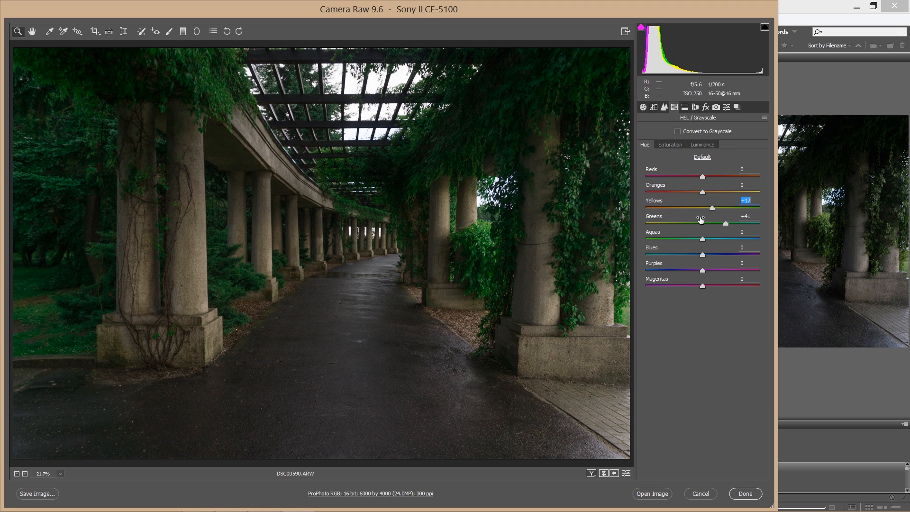
mouse_move(682, 315)
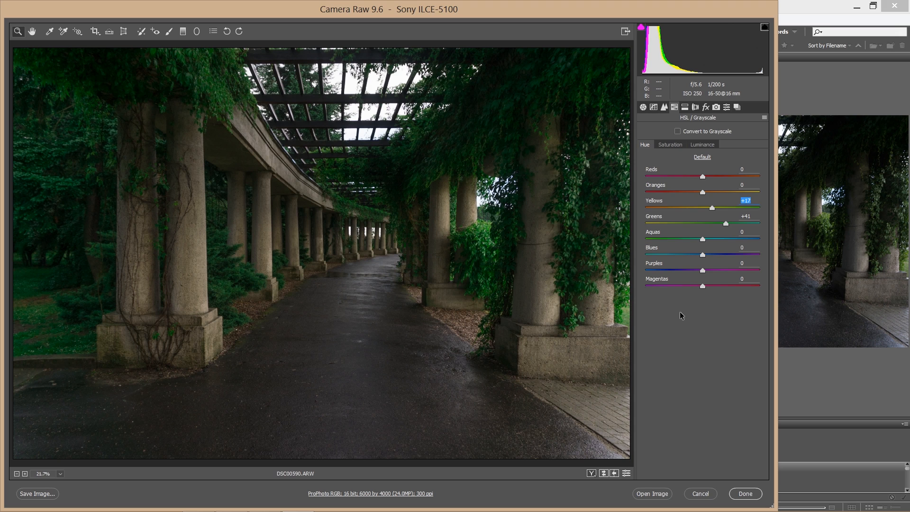
mouse_move(642, 339)
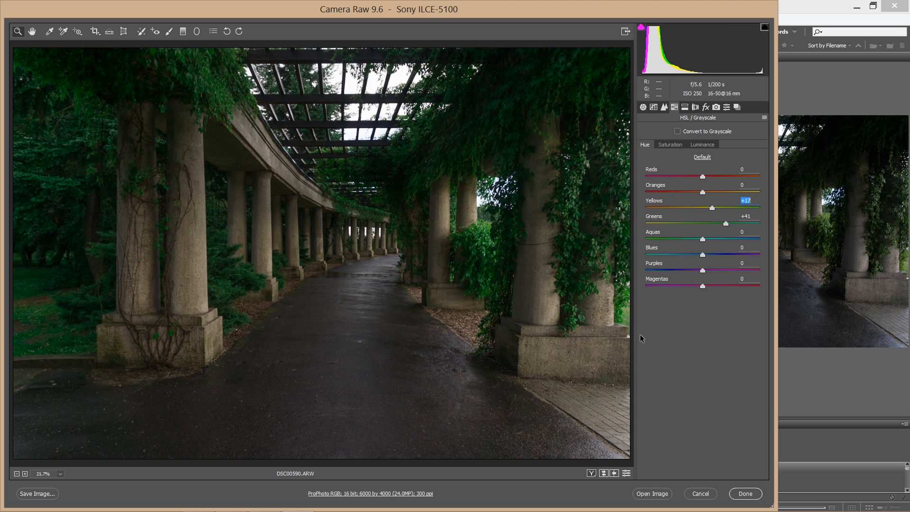
mouse_move(363, 191)
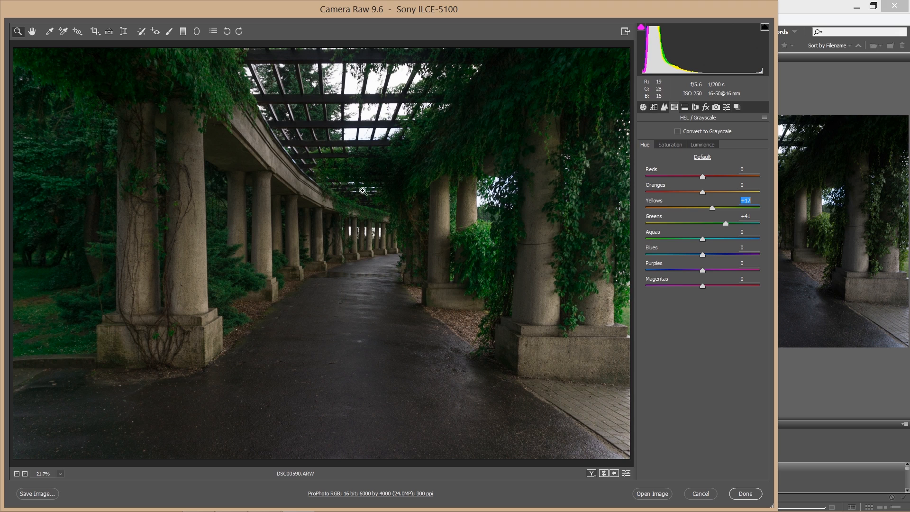
mouse_move(713, 322)
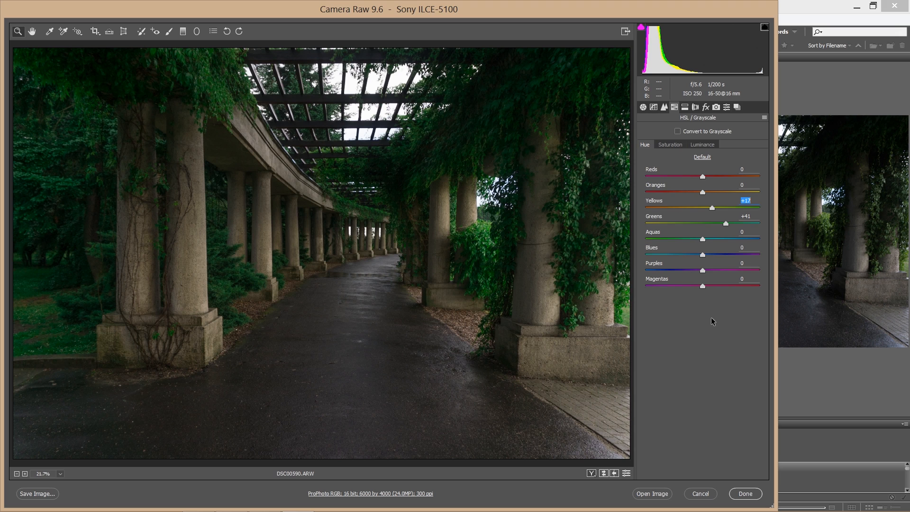
mouse_move(717, 347)
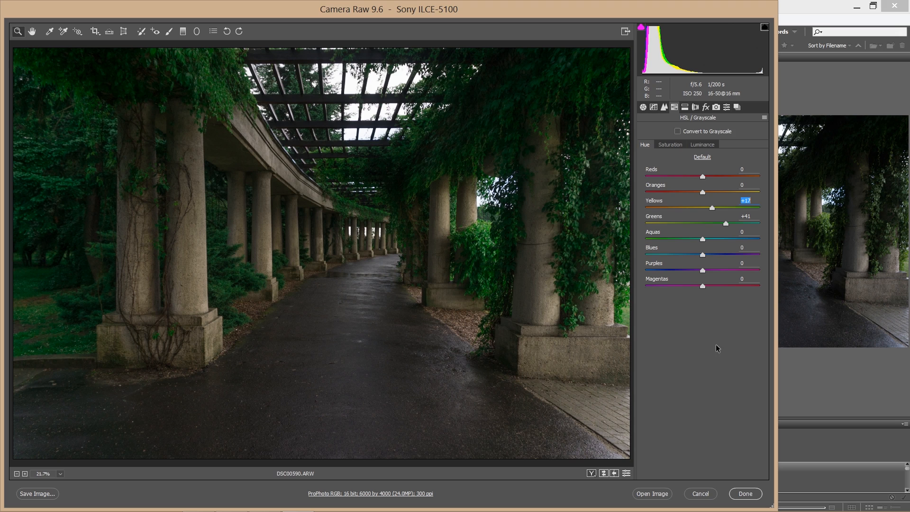
mouse_move(710, 340)
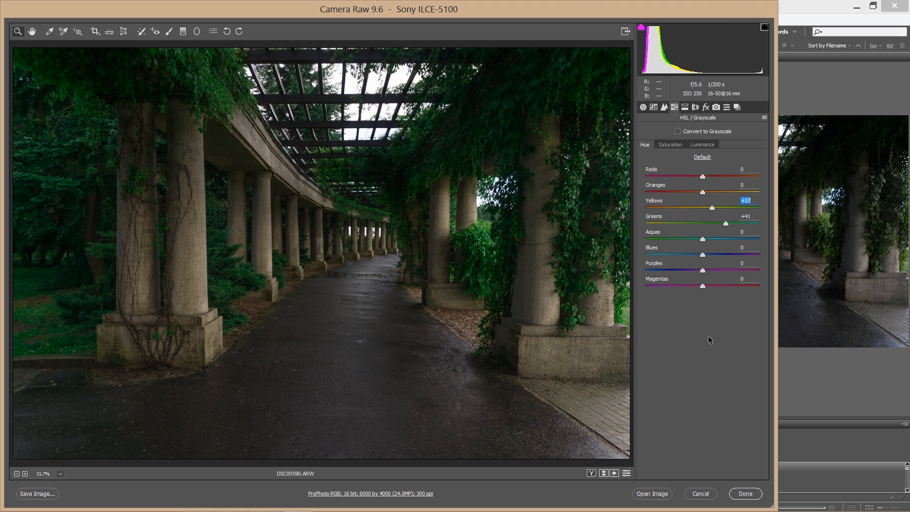
mouse_move(706, 343)
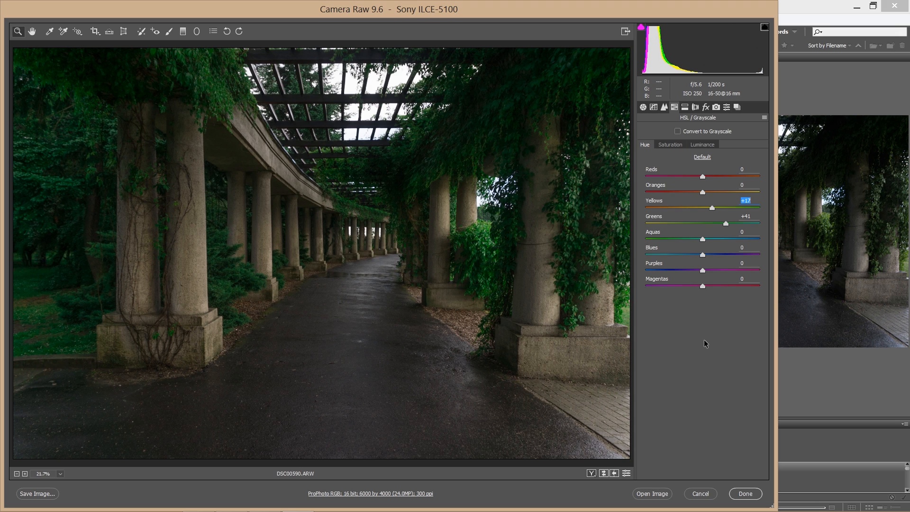
mouse_move(666, 150)
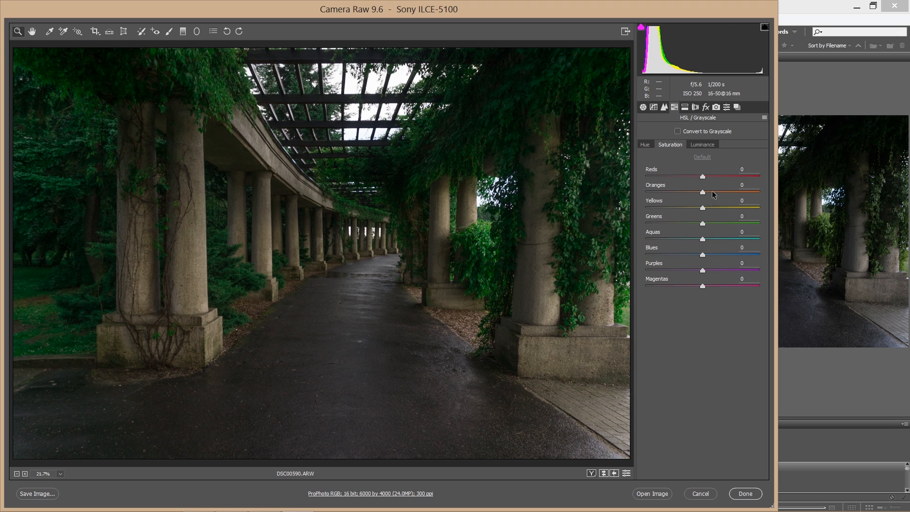
mouse_move(696, 230)
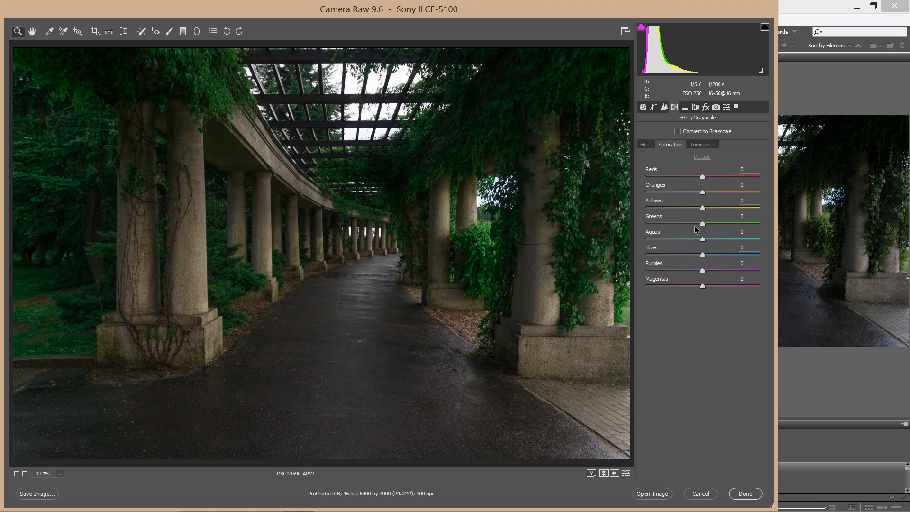
mouse_move(705, 229)
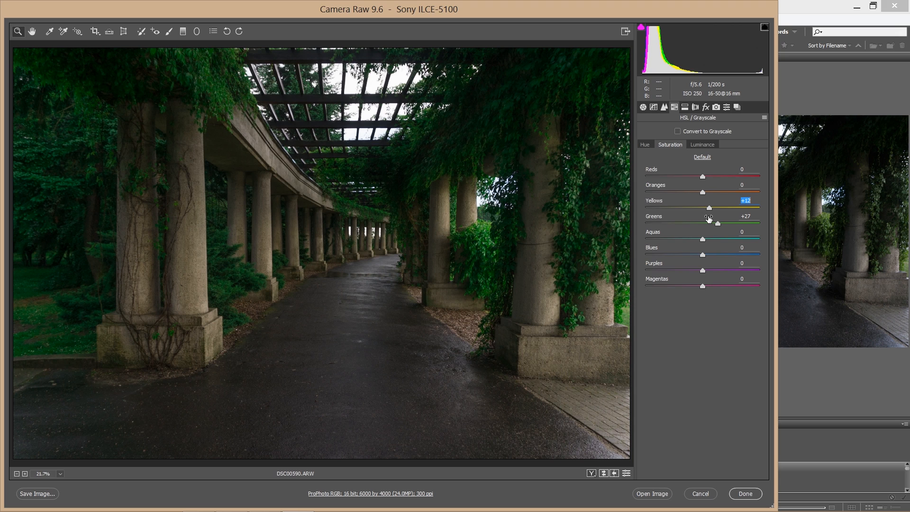
mouse_move(664, 205)
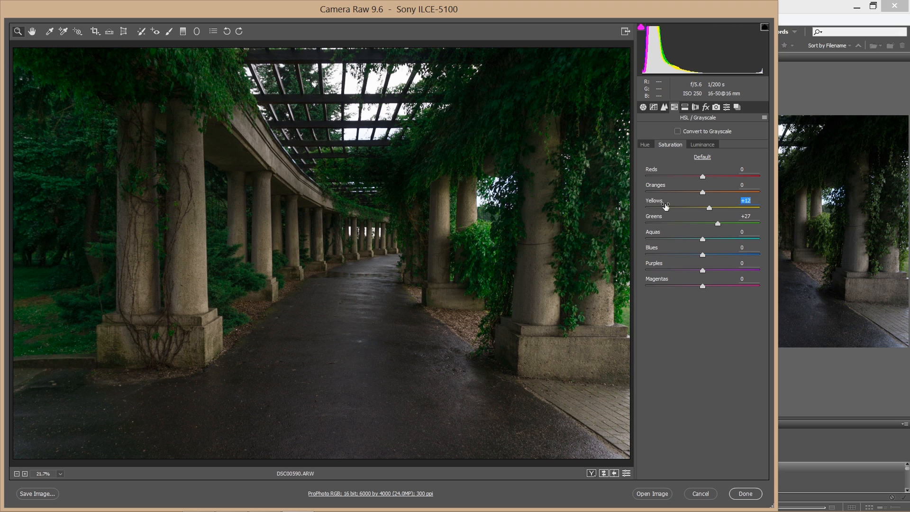
Step: Switch the HSL/Grayscale panel to its Luminance tab
left_click(703, 145)
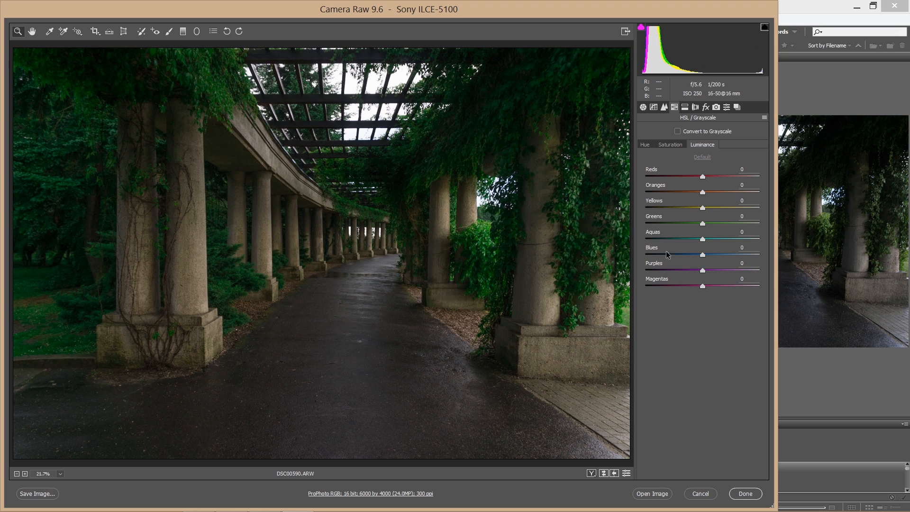
mouse_move(709, 233)
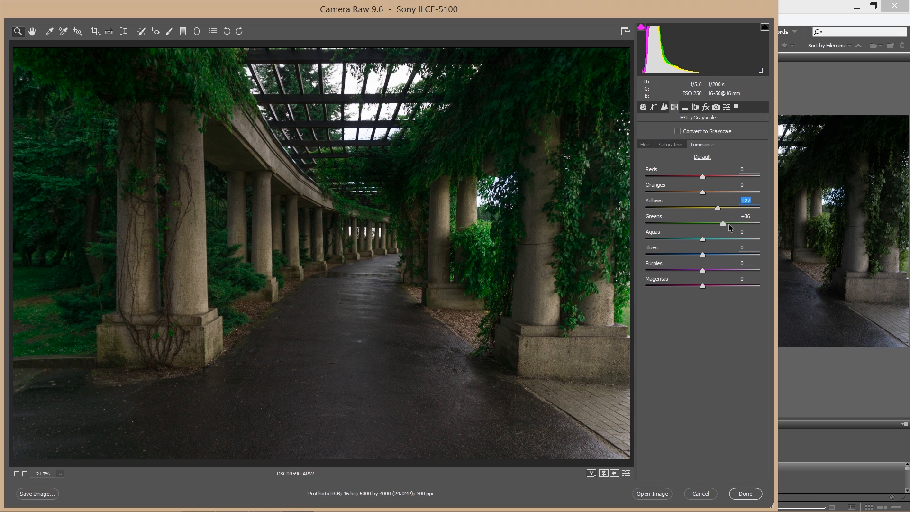
mouse_move(724, 233)
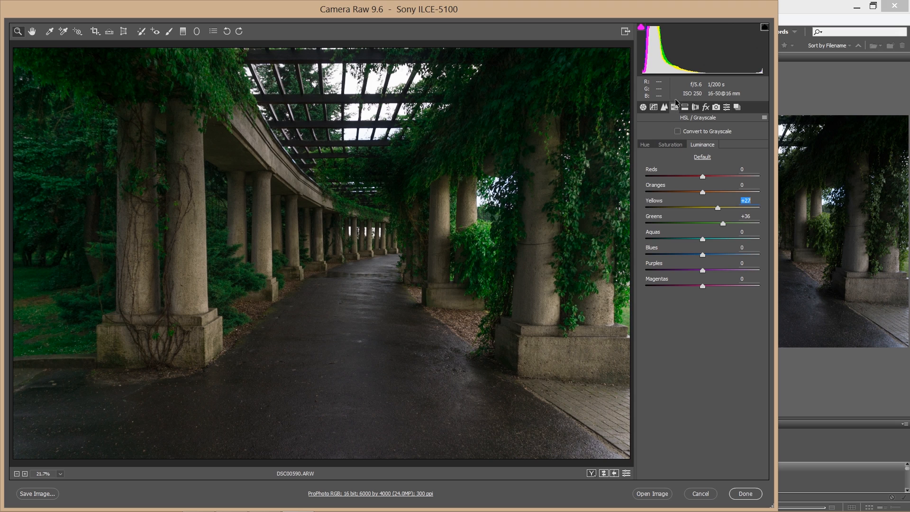
Step: Bring up the Tone Curve panel
left_click(654, 108)
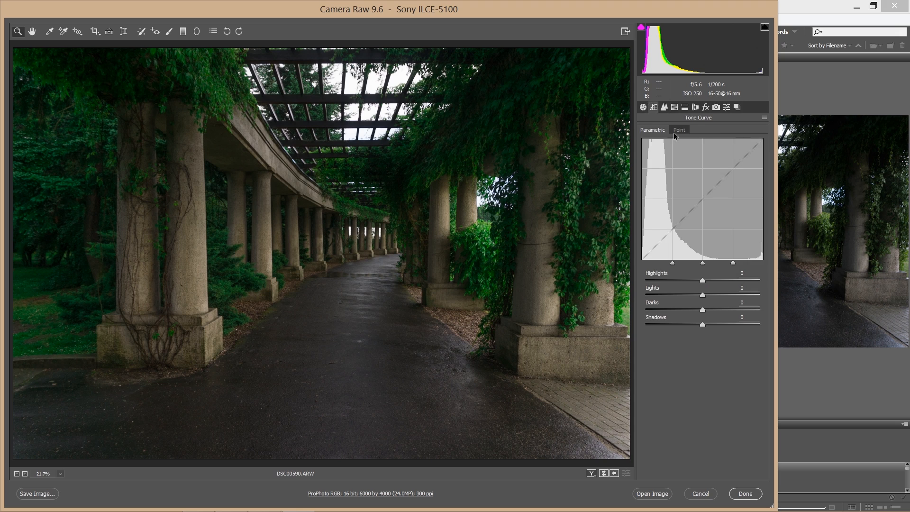
mouse_move(675, 237)
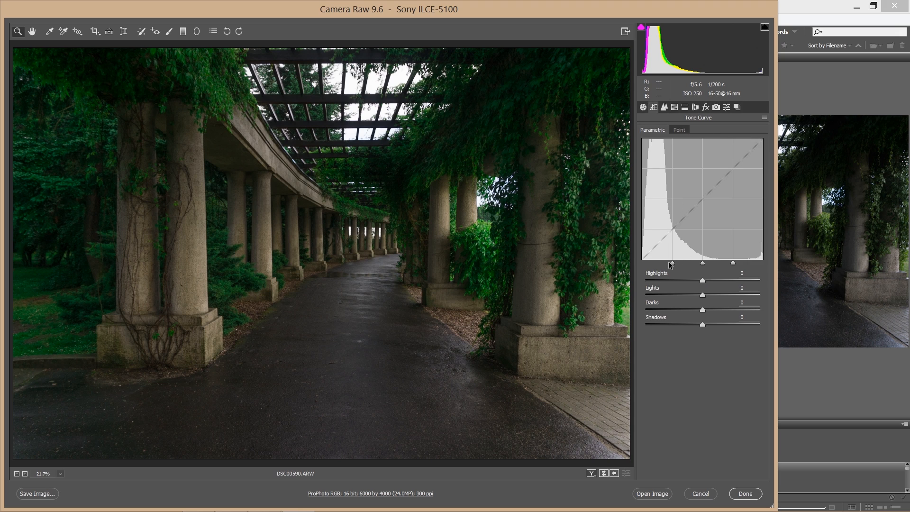
mouse_move(732, 260)
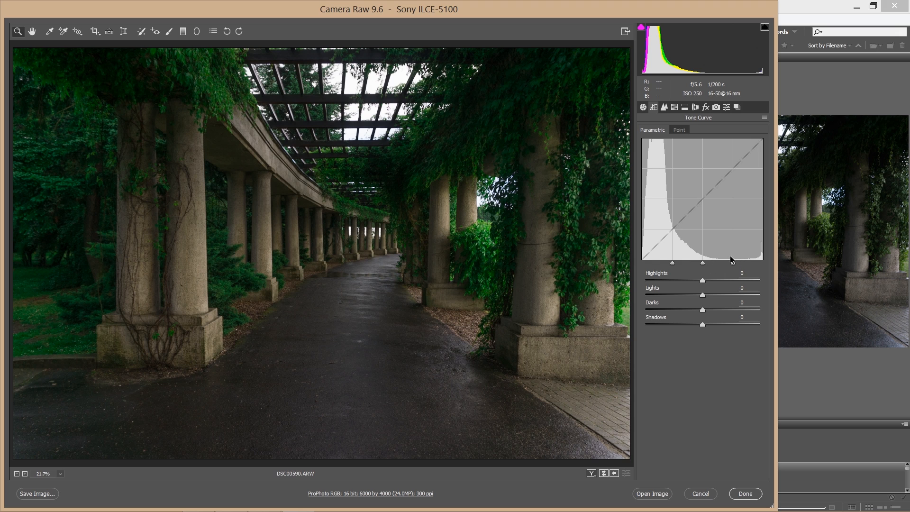
mouse_move(678, 295)
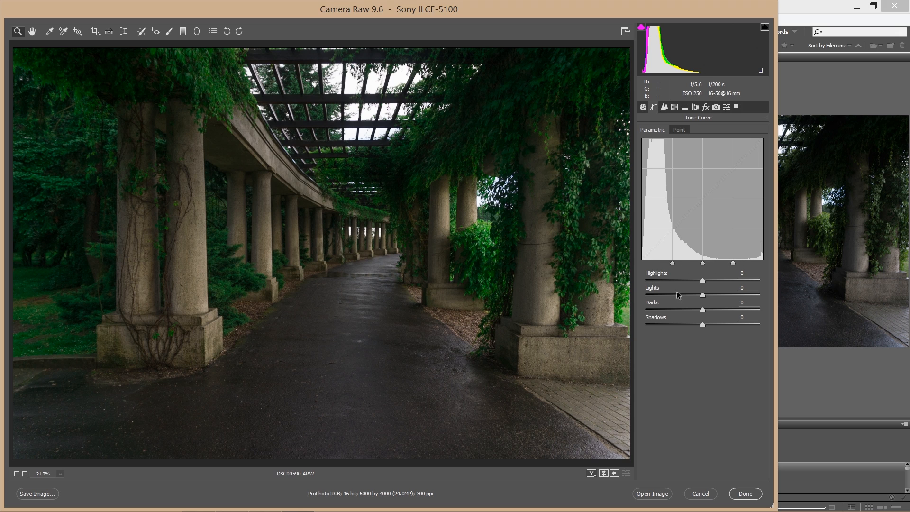
mouse_move(737, 266)
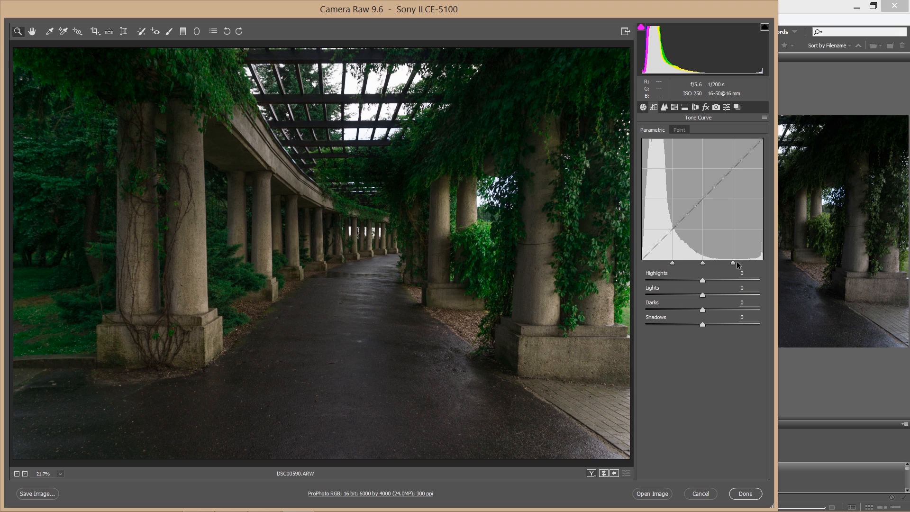
mouse_move(683, 277)
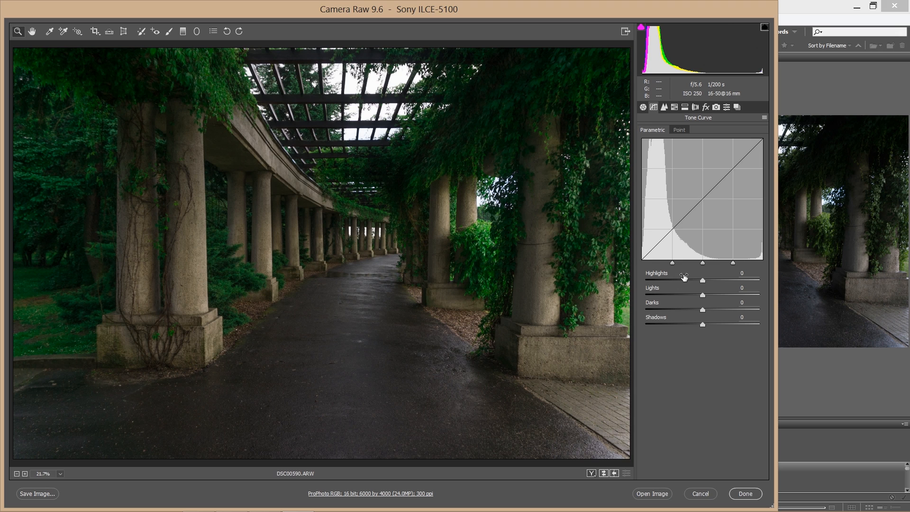
mouse_move(688, 341)
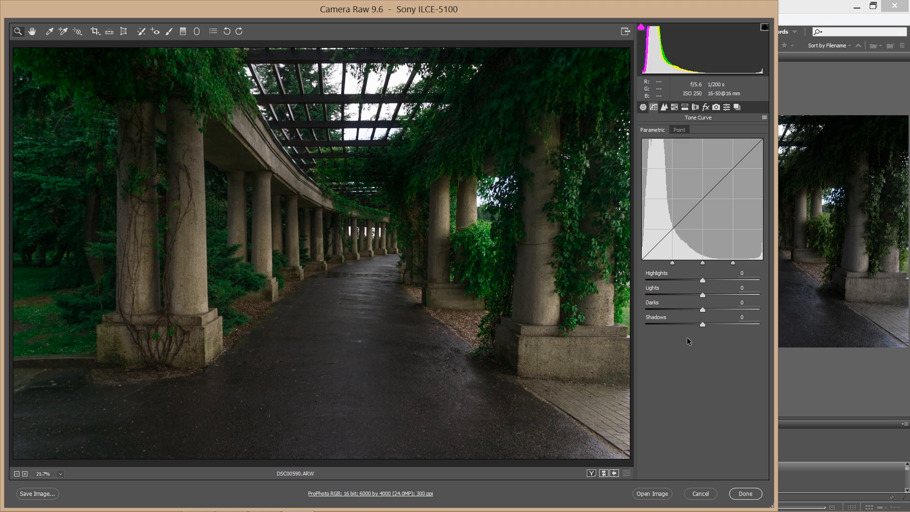
mouse_move(704, 340)
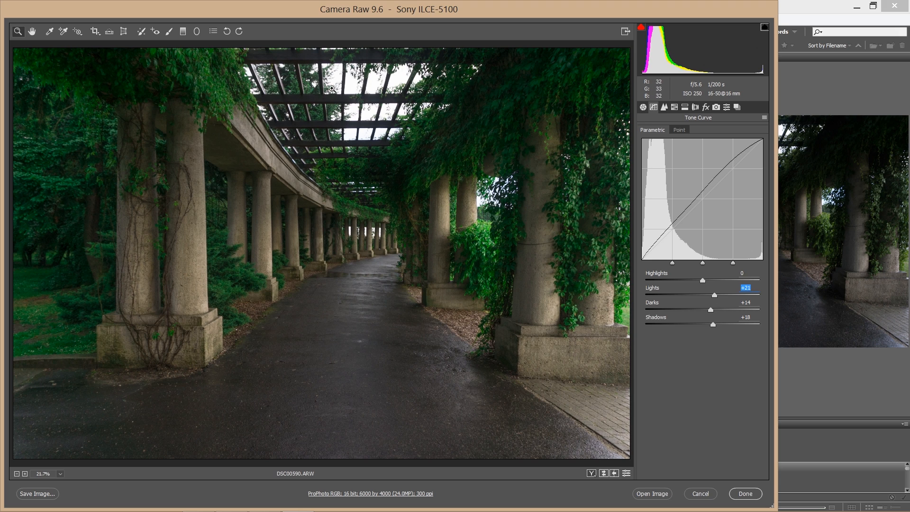
mouse_move(727, 282)
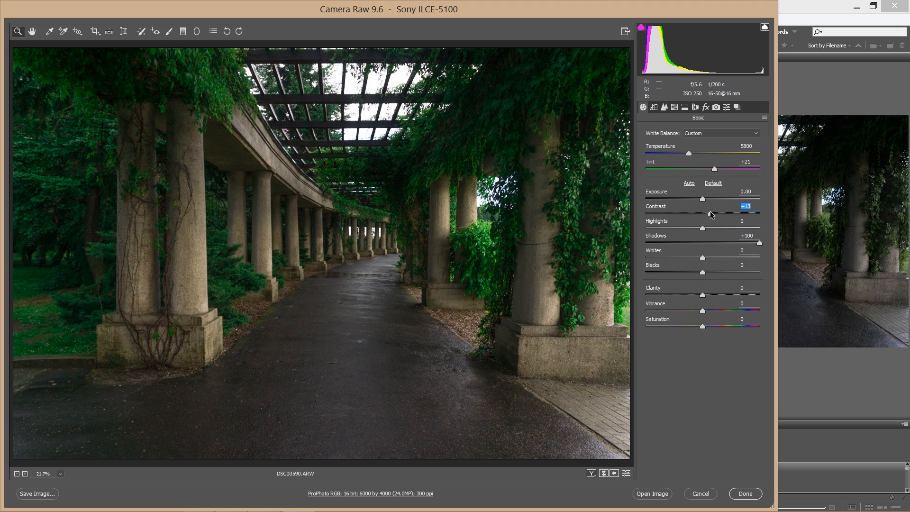
mouse_move(707, 249)
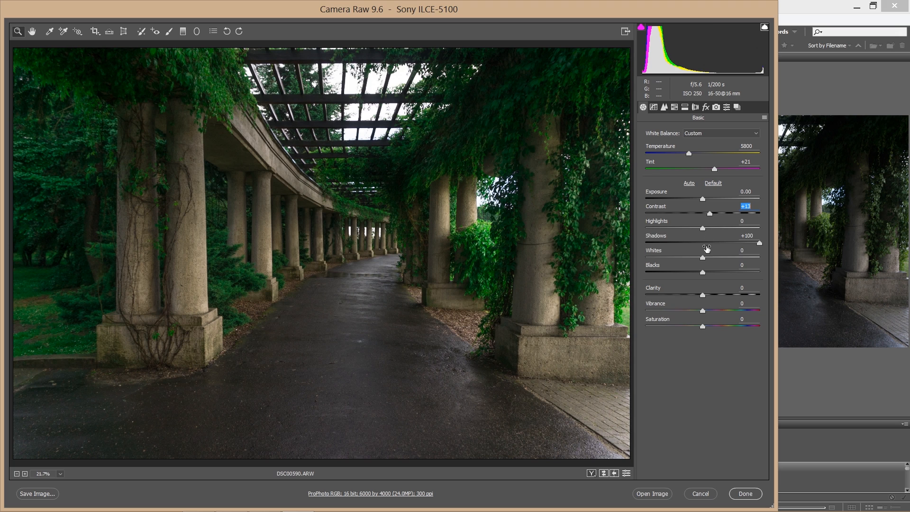
mouse_move(654, 106)
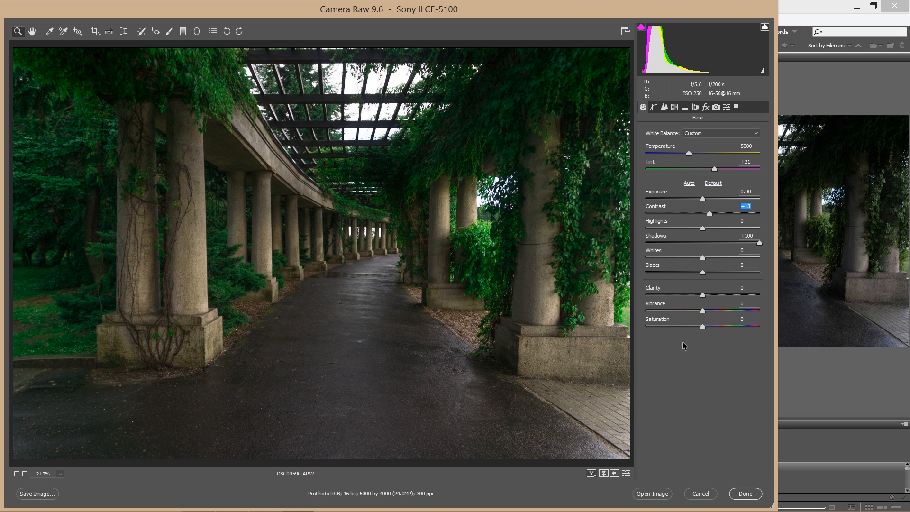
Step: Toggle the preview to the original dark photo, then back to the edited version
left_click(721, 133)
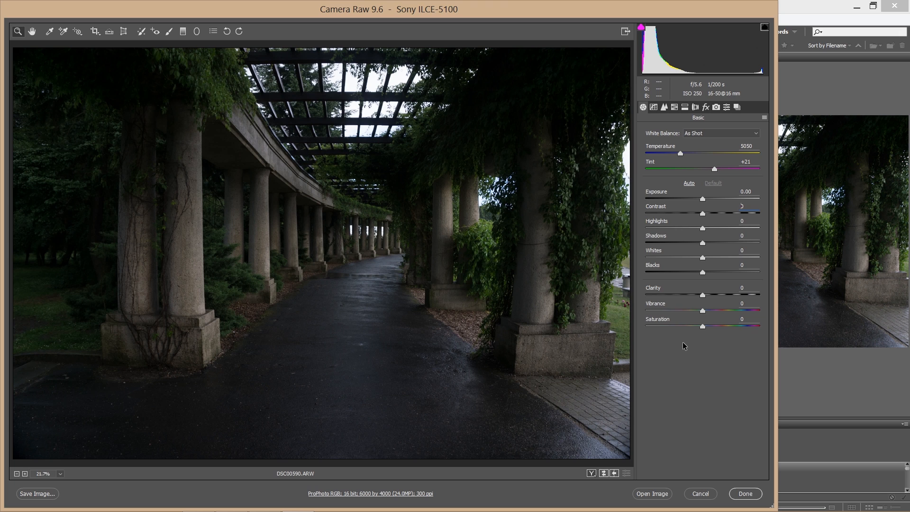
left_click(689, 183)
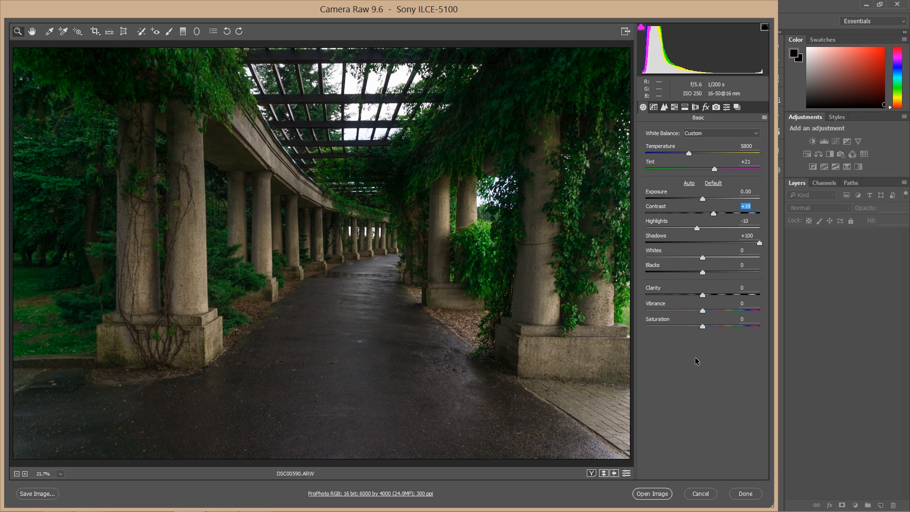
mouse_move(659, 455)
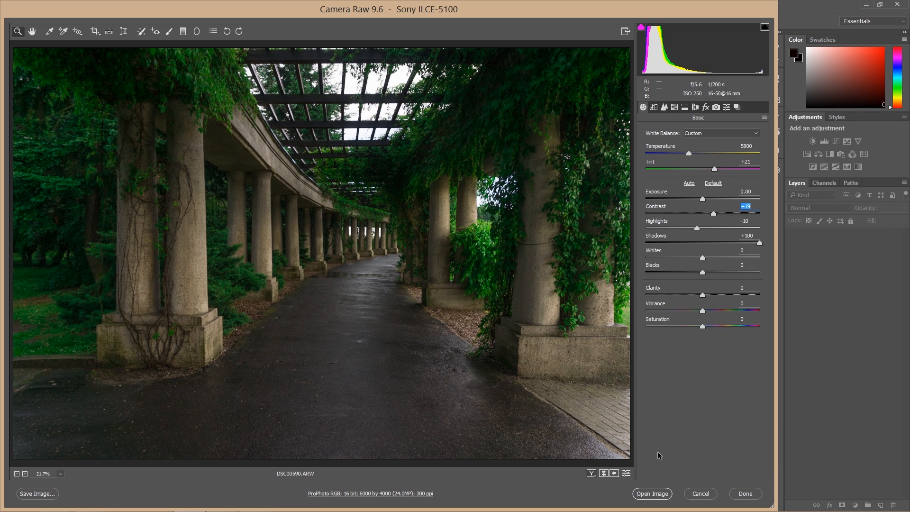
mouse_move(652, 494)
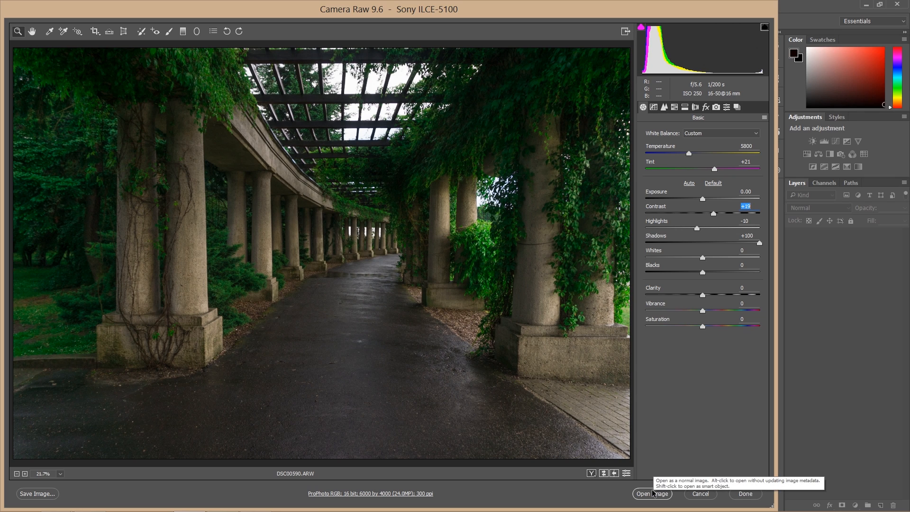
mouse_move(124, 381)
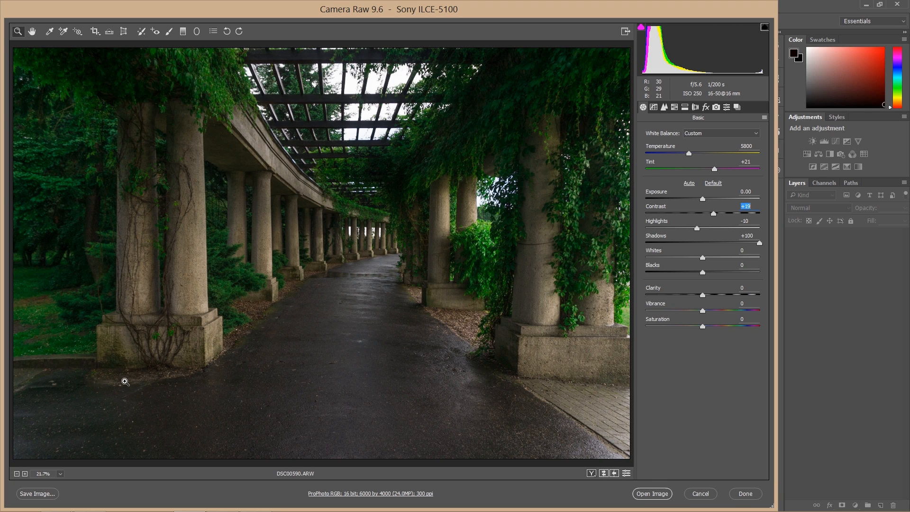
mouse_move(89, 455)
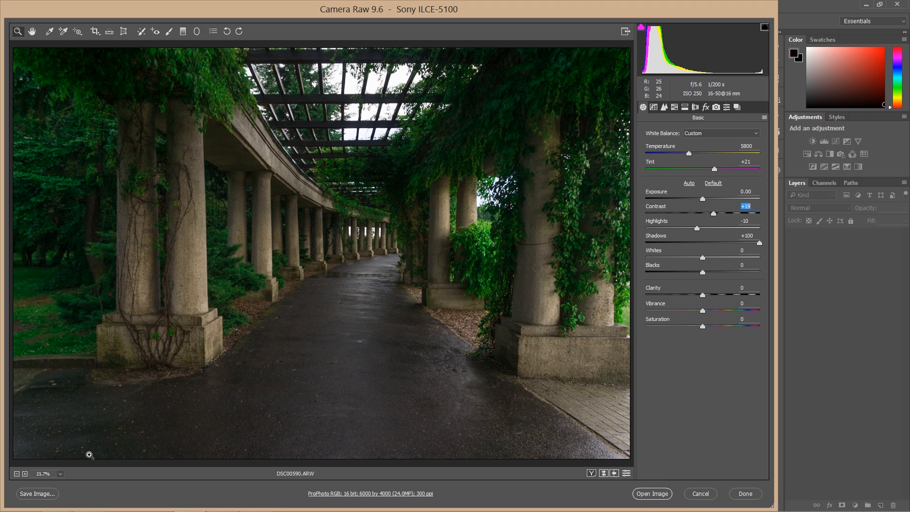